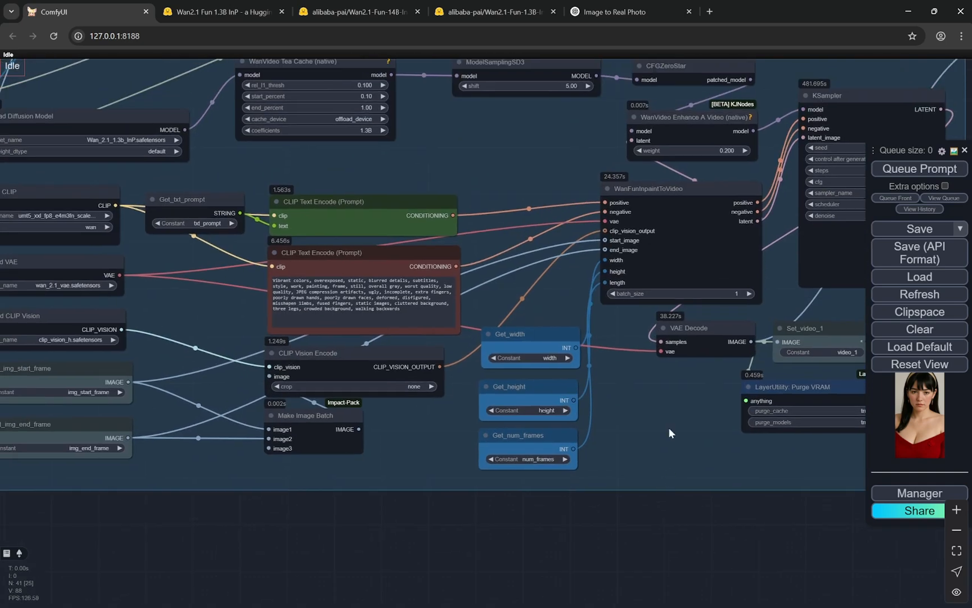
Pan to the prompt and start/end frame inputs, then zoom out over the whole workflow
drag(669, 433, 693, 490)
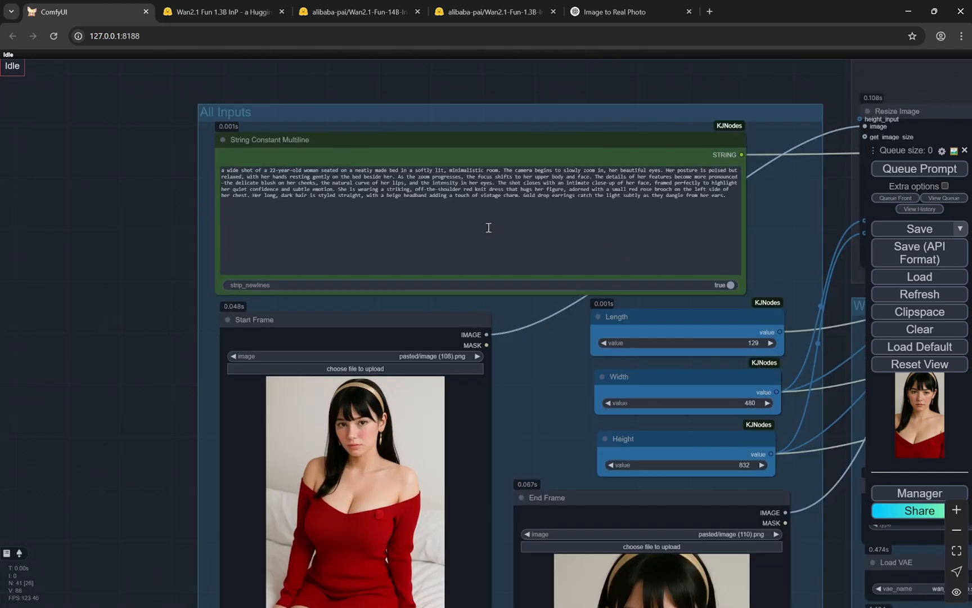
scroll(down, 3)
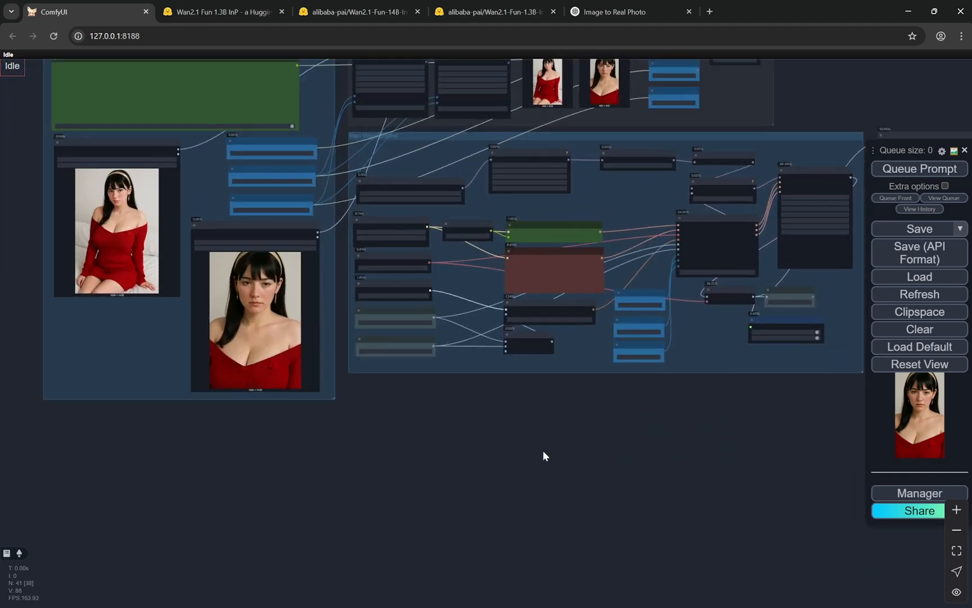
Compare the Wan2.1-Fun-1.3B-InP model files with the ComfyUI workflow, then reach the ChatGPT chat
click(493, 11)
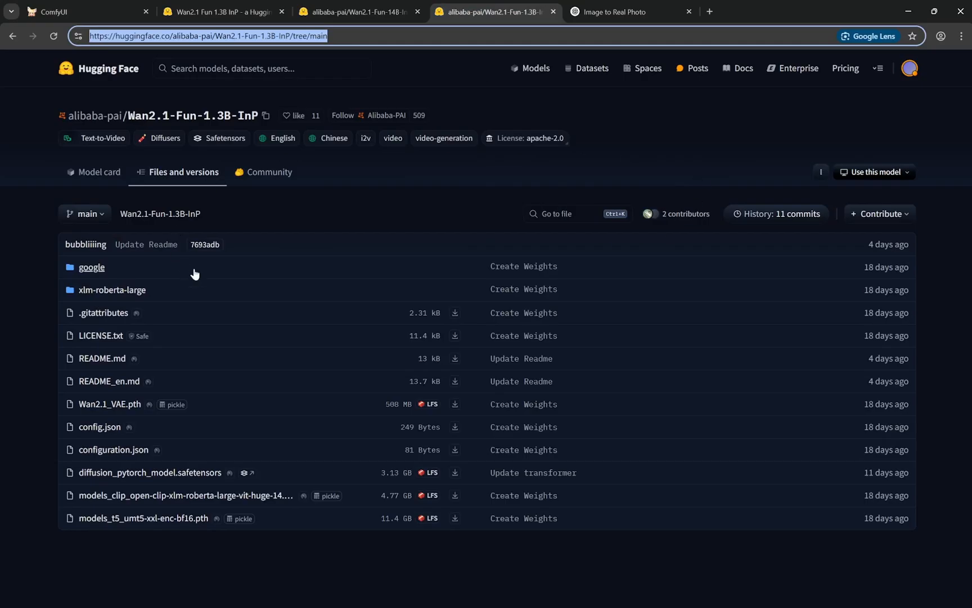
mouse_move(200, 278)
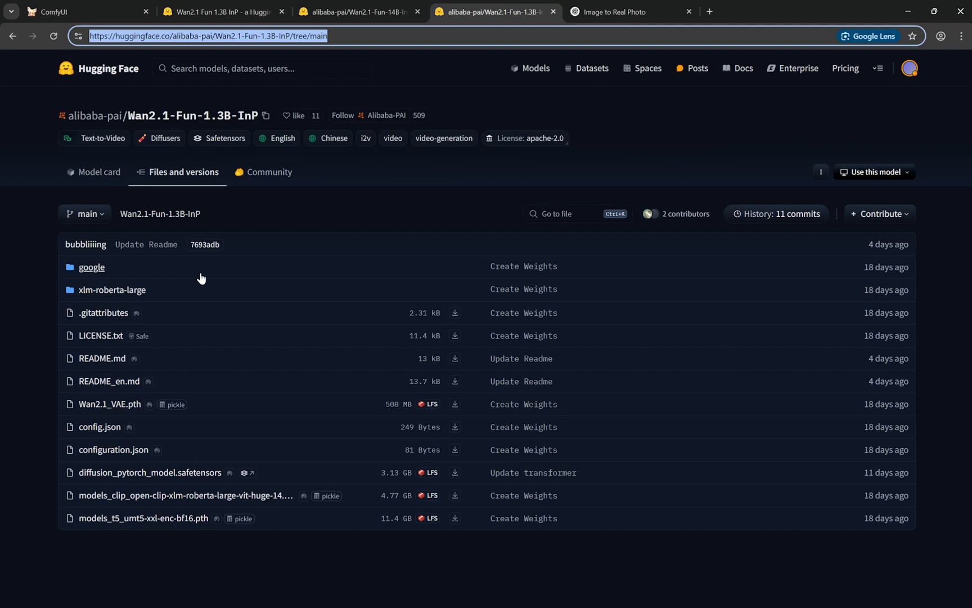
mouse_move(164, 128)
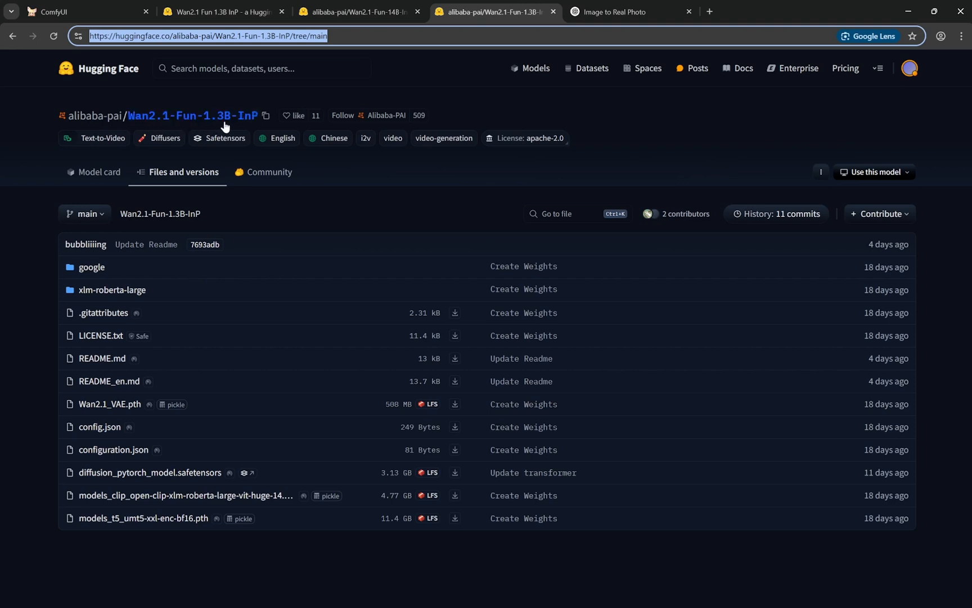
mouse_move(314, 135)
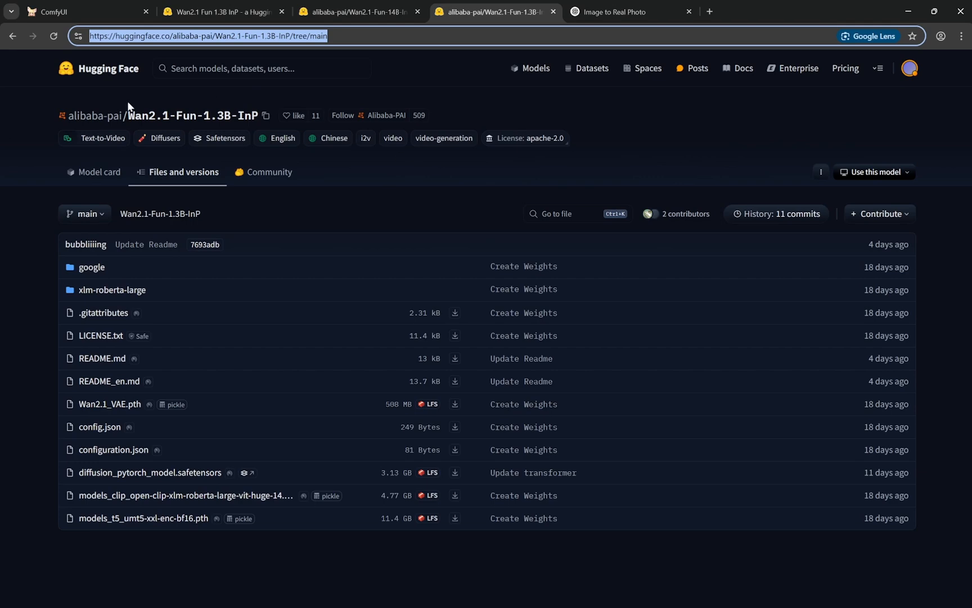
click(86, 12)
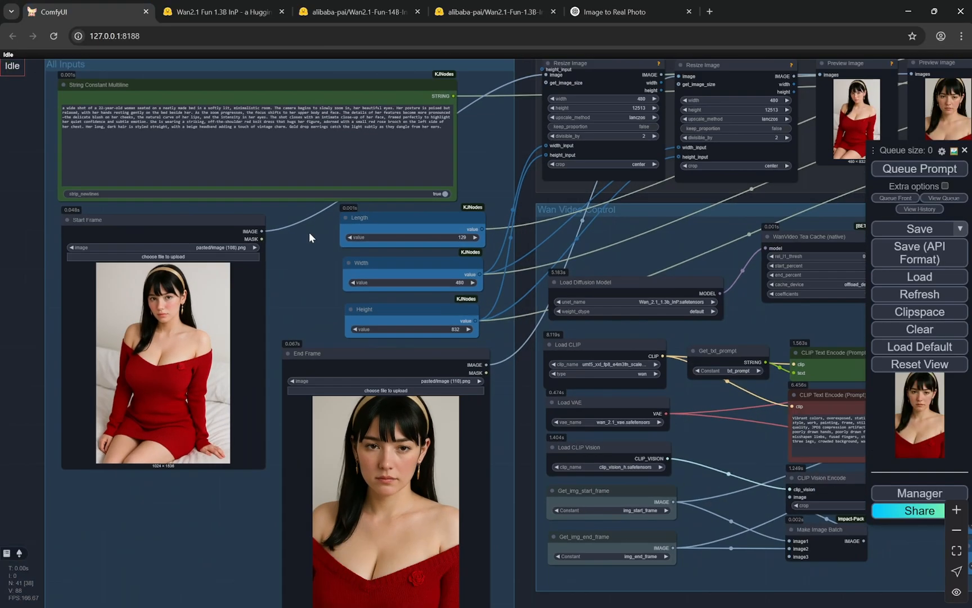
click(493, 11)
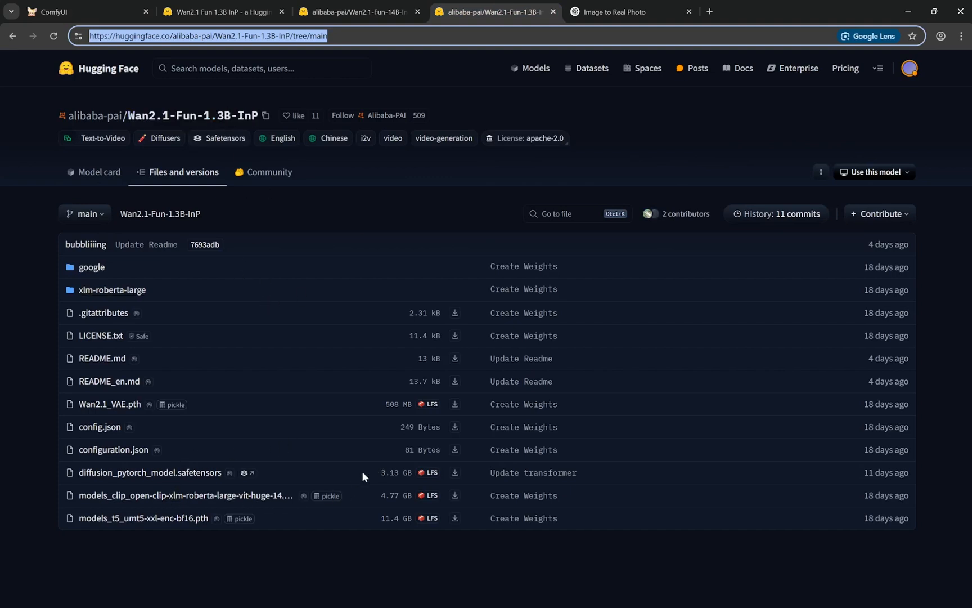
mouse_move(151, 472)
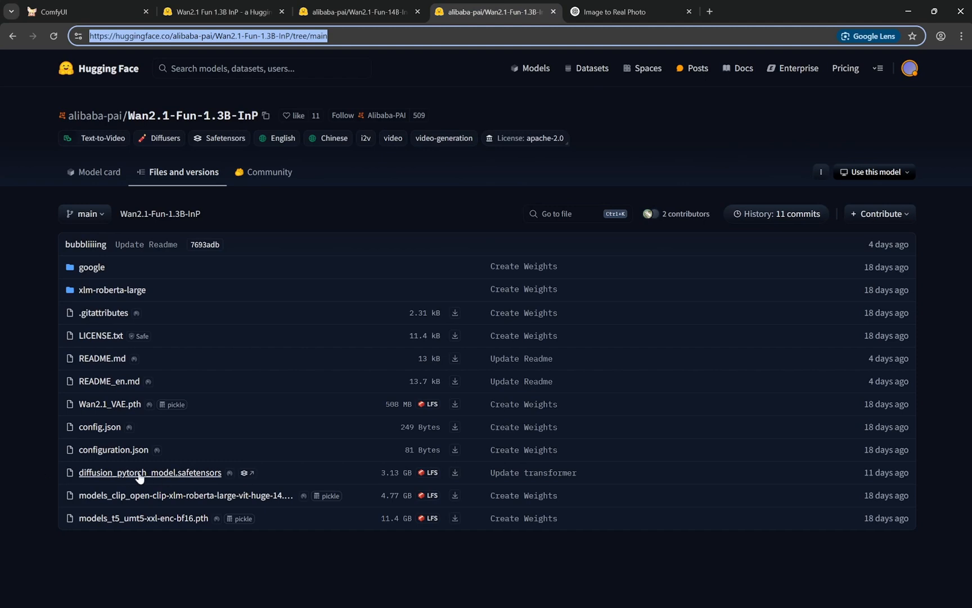
mouse_move(155, 478)
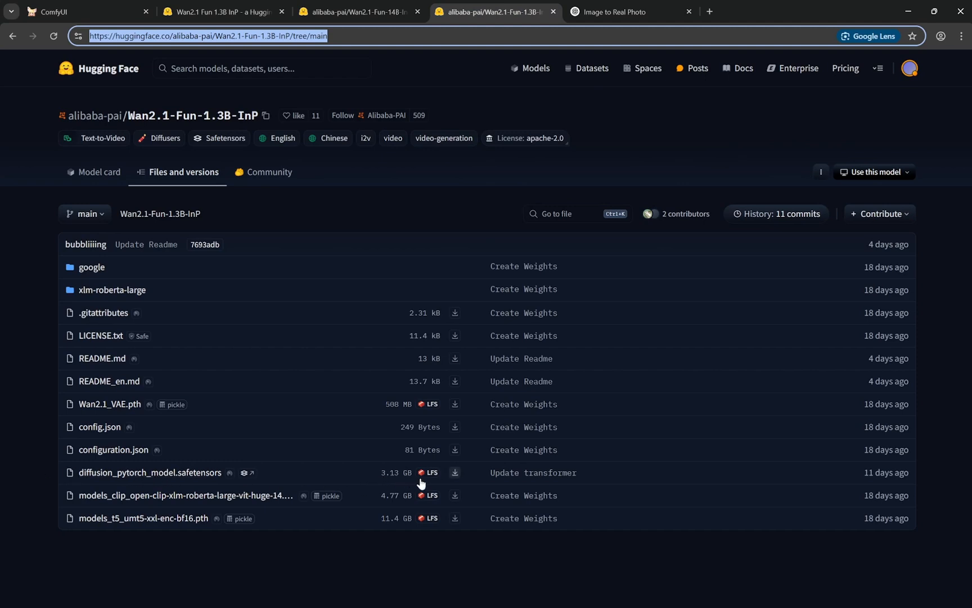
click(84, 11)
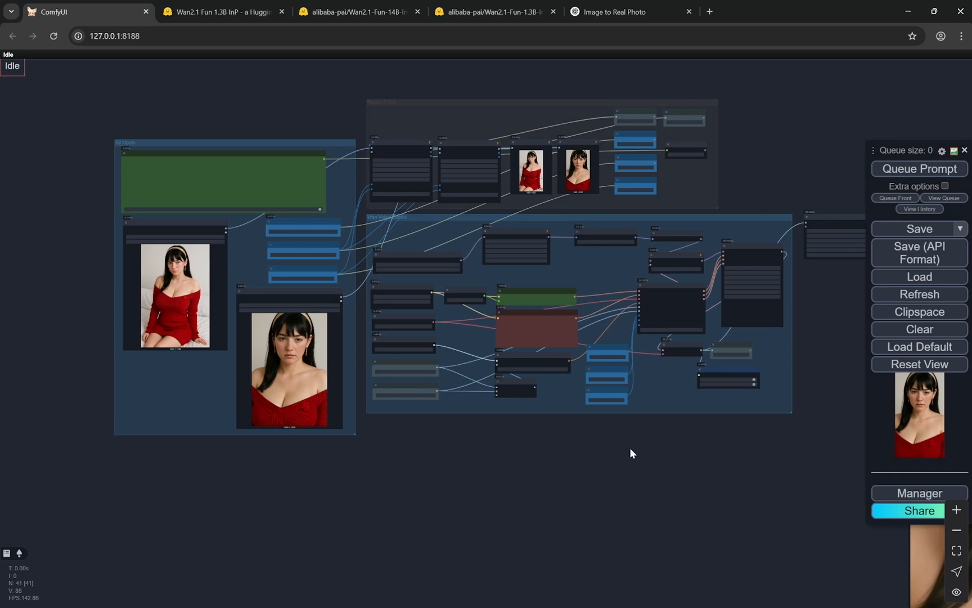
mouse_move(578, 417)
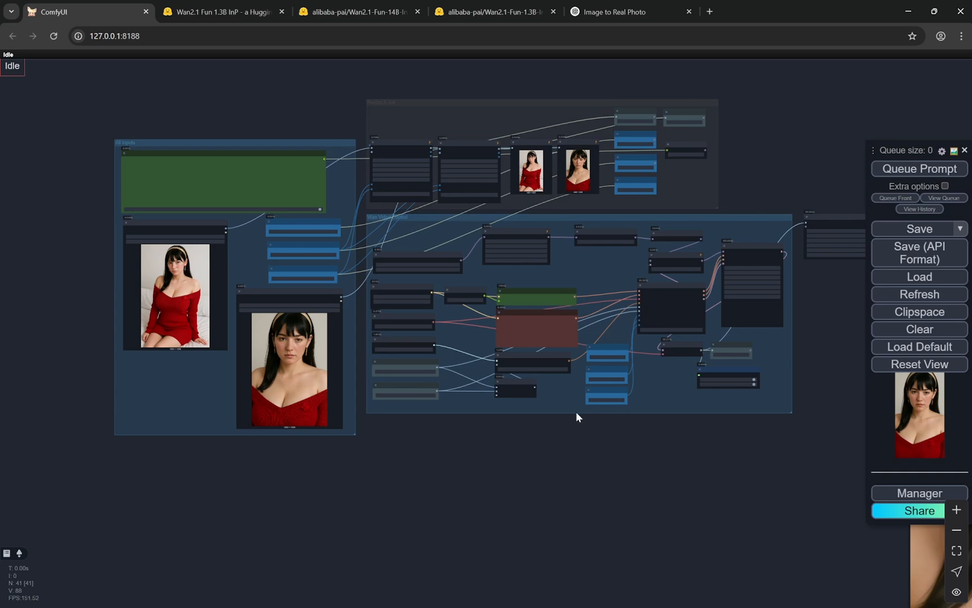
click(493, 12)
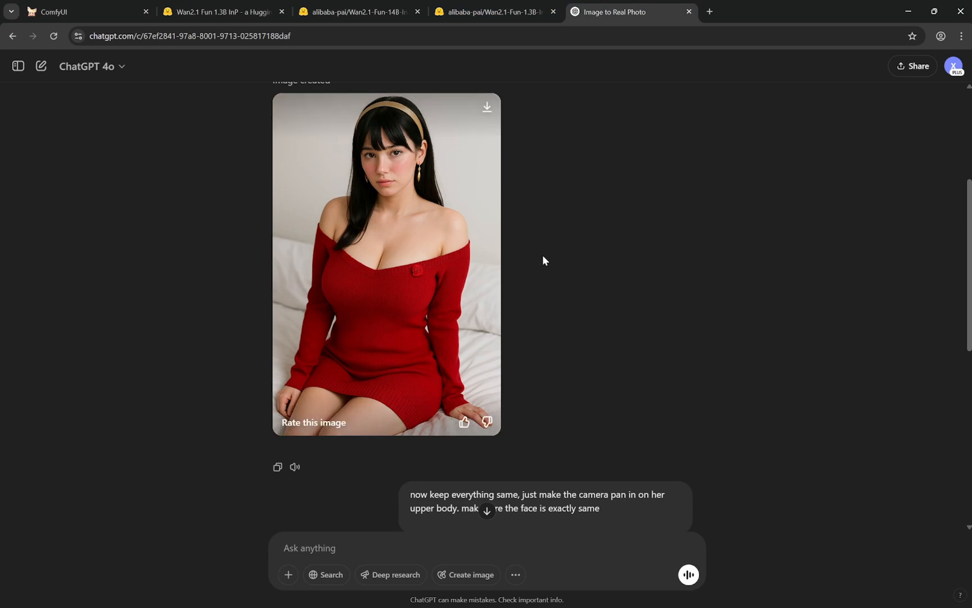
Scroll the chat to the 'camera pan in on her upper body' prompt and its close-up image
scroll(down, 3)
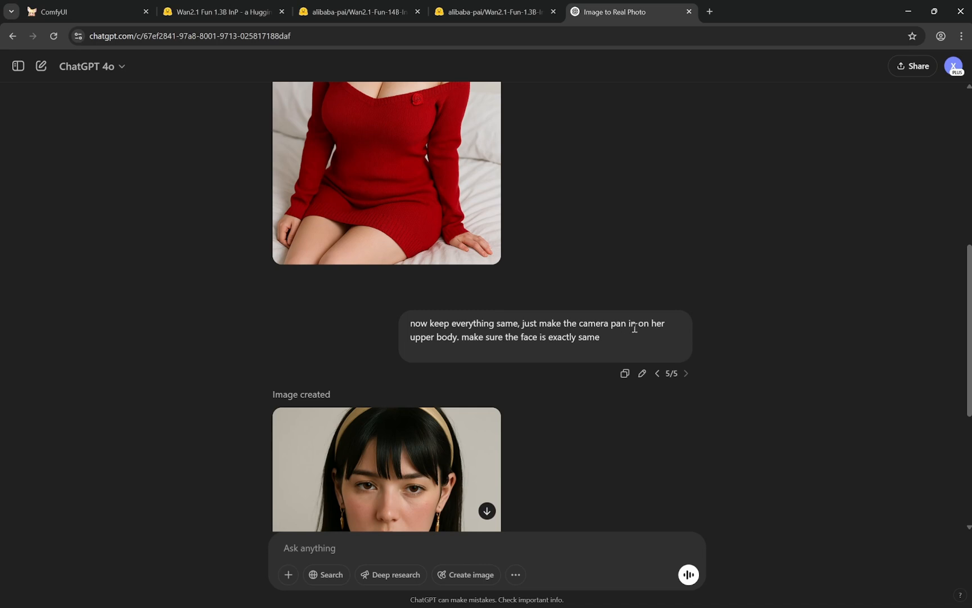
scroll(down, 3)
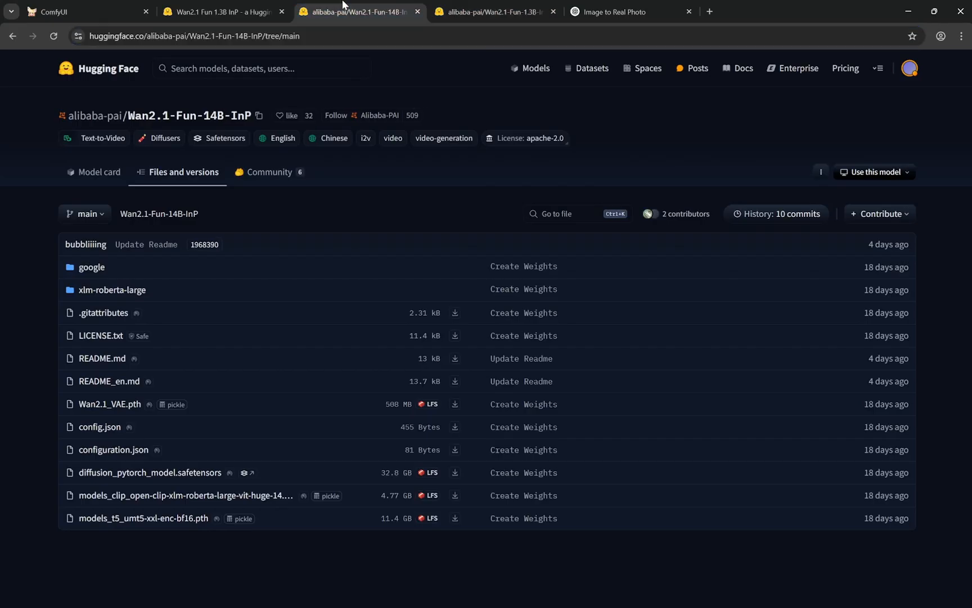
mouse_move(226, 152)
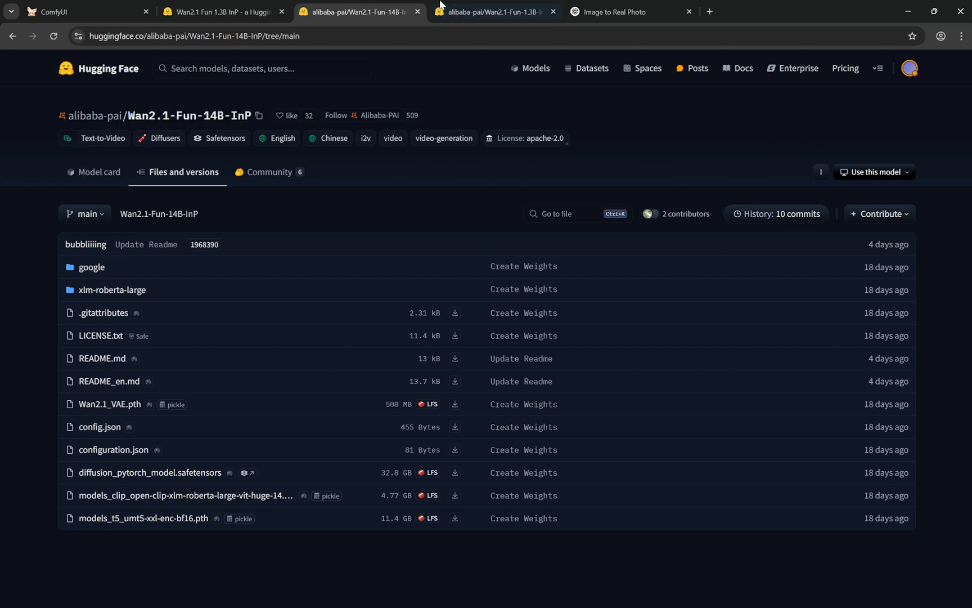
Check the 32.8 GB Wan2.1-Fun-14B-InP files against ComfyUI, then go to the Alibaba-PAI page
click(84, 11)
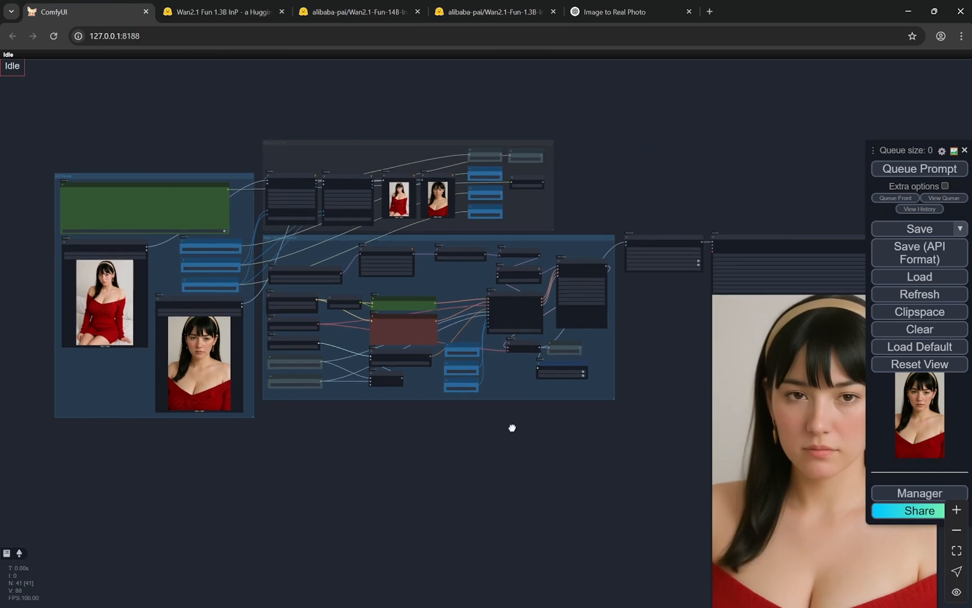
click(360, 12)
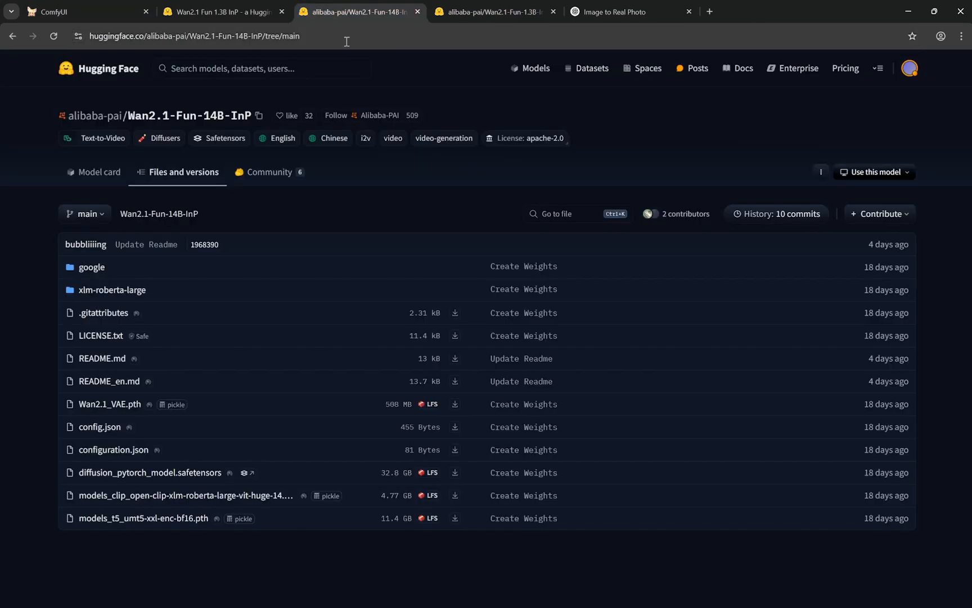
mouse_move(321, 121)
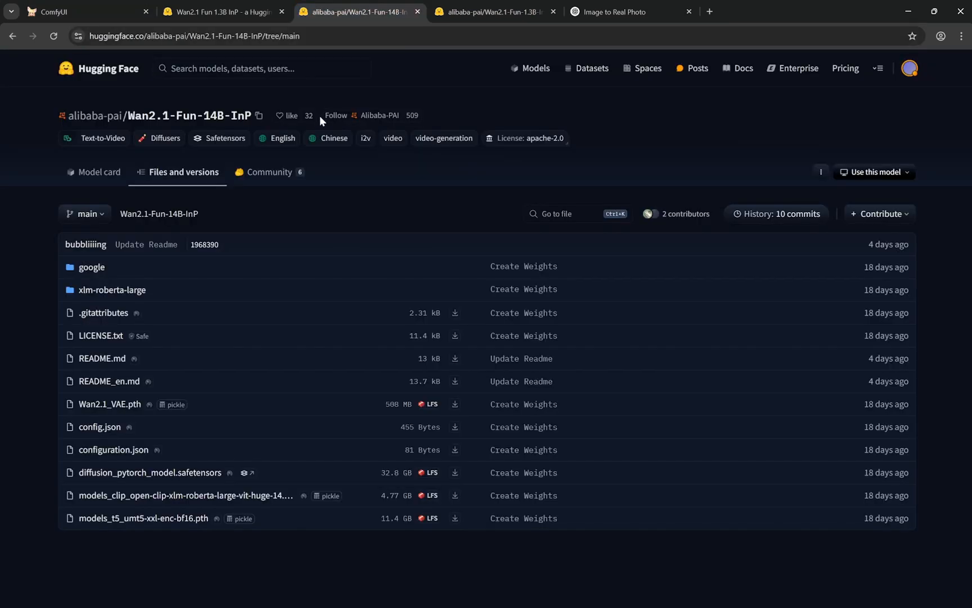
mouse_move(195, 422)
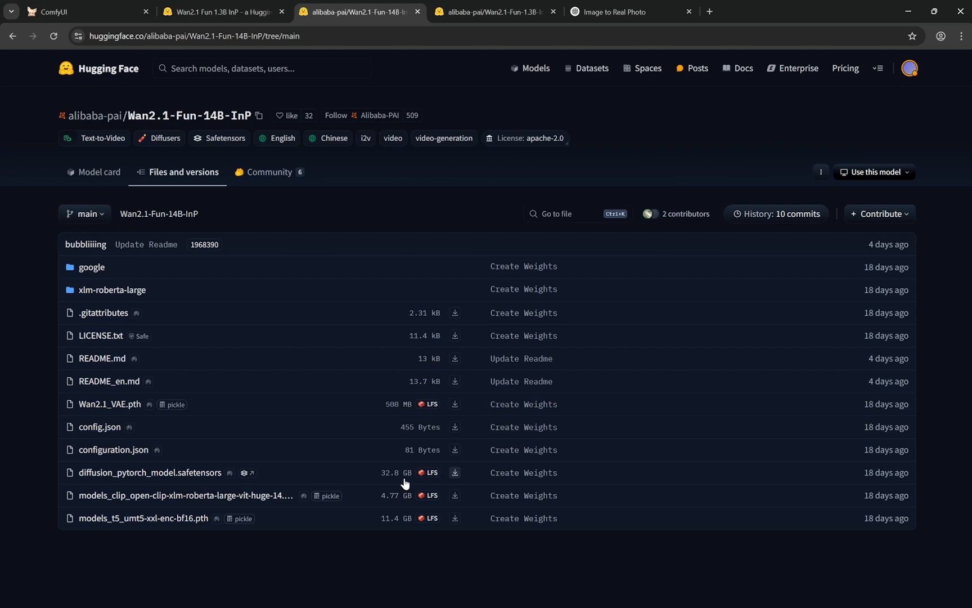
click(86, 11)
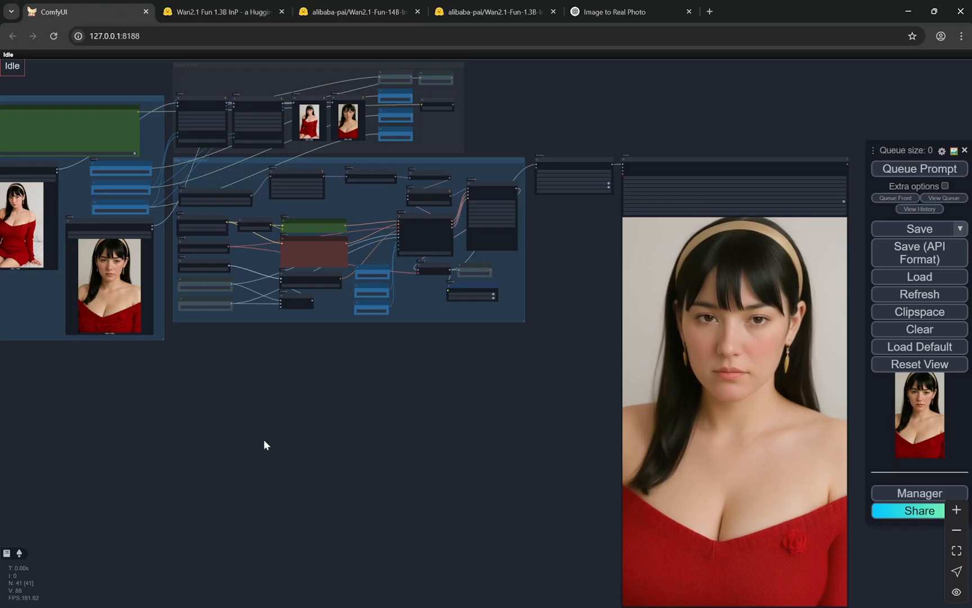
click(220, 12)
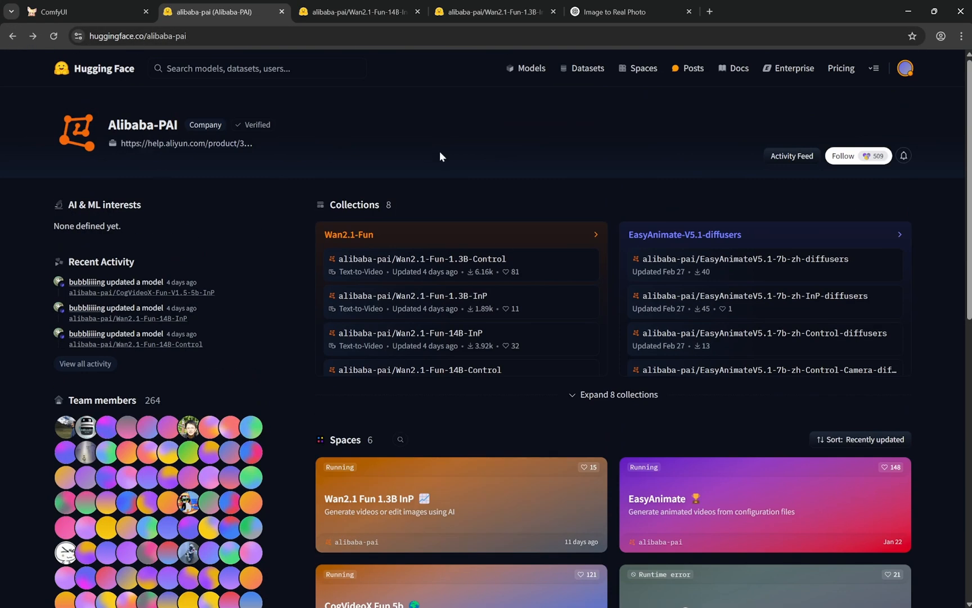
Open the 'Wan2.1 Fun 1.3B InP' Space card, then return to the ComfyUI workflow
scroll(down, 3)
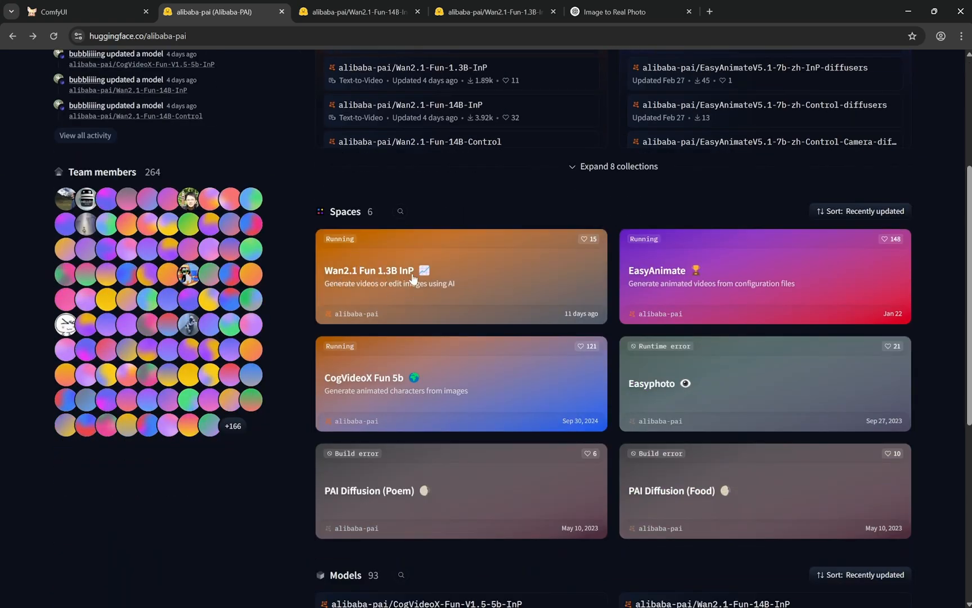
click(390, 276)
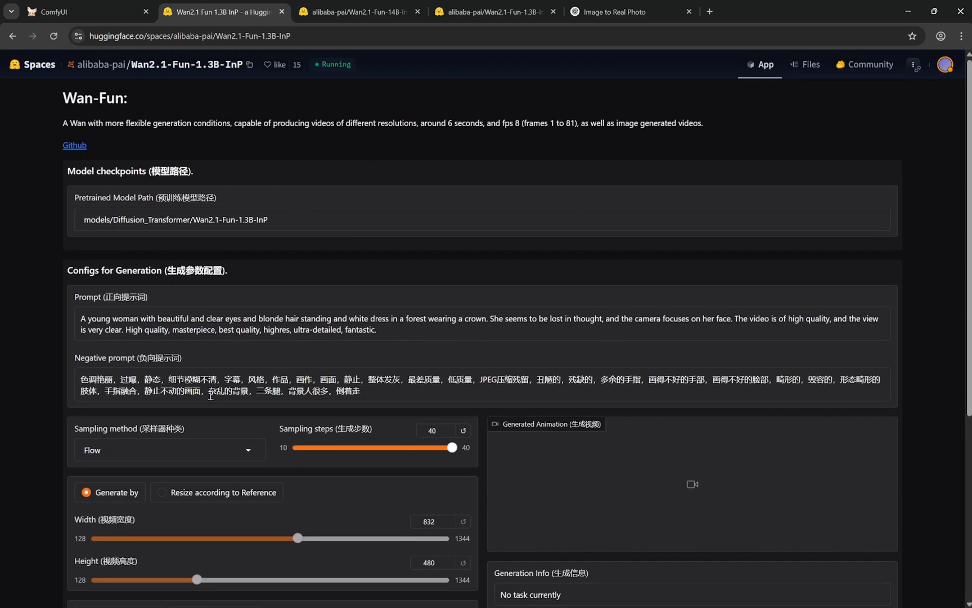
mouse_move(669, 272)
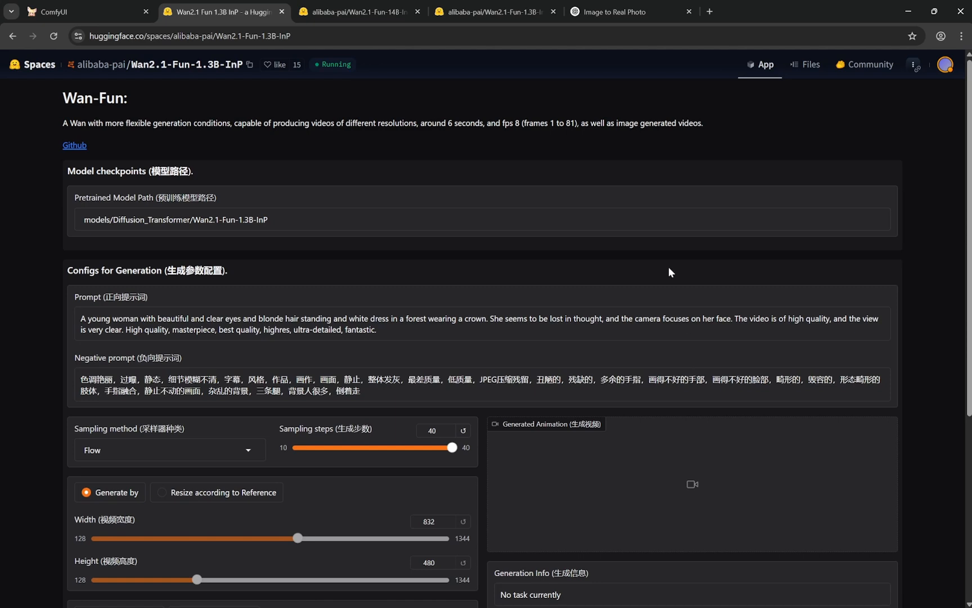
click(87, 11)
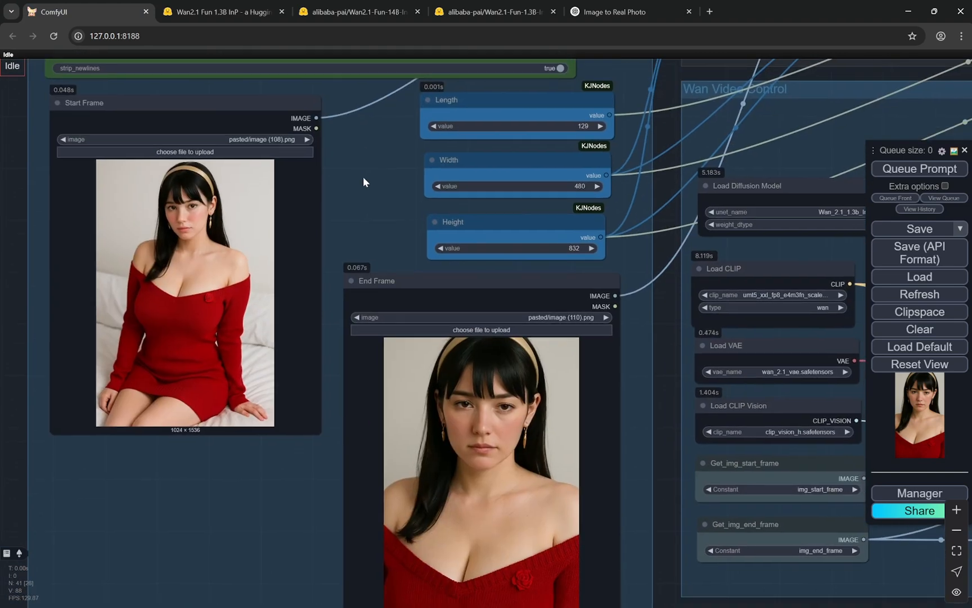
mouse_move(209, 515)
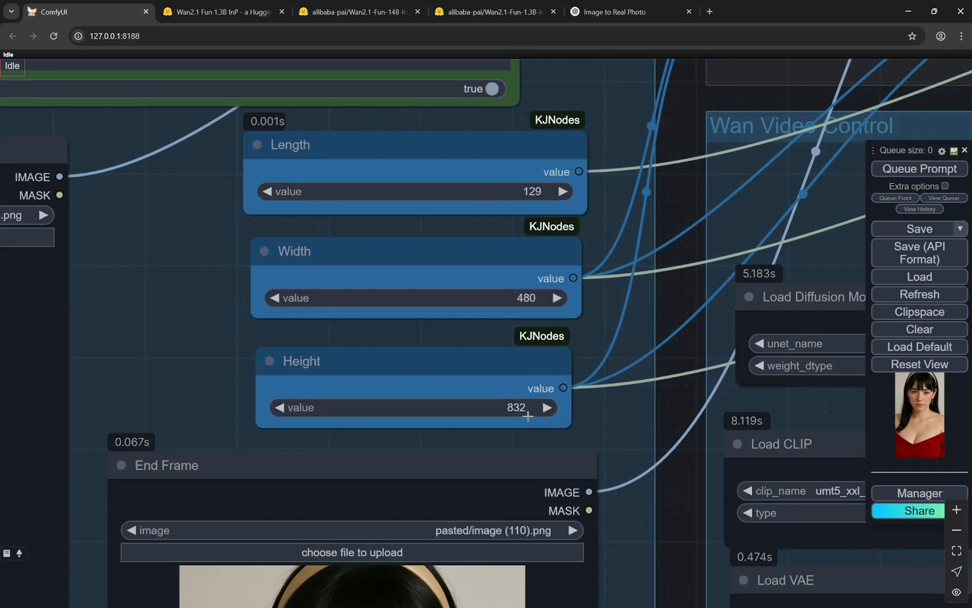
mouse_move(548, 273)
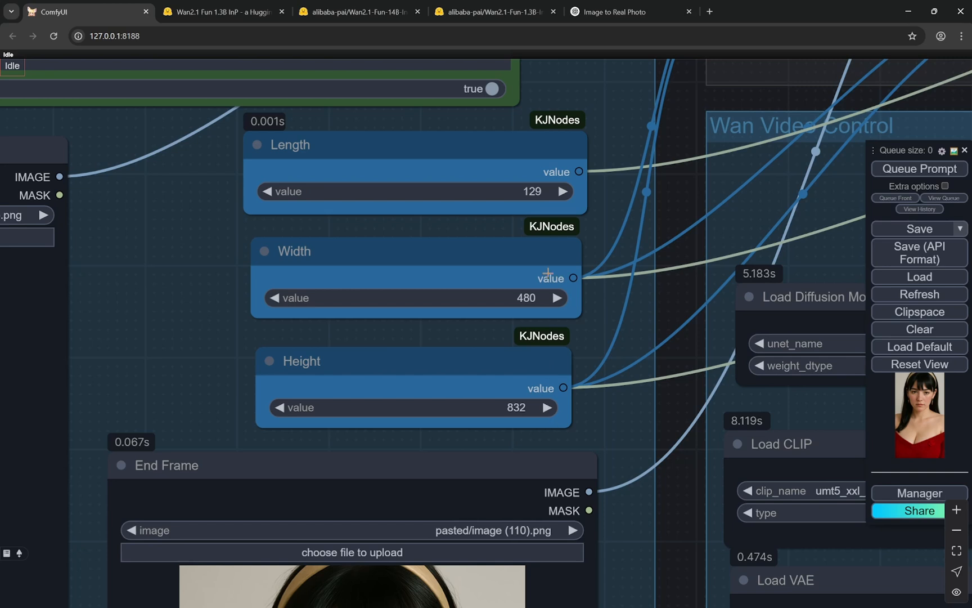
mouse_move(574, 263)
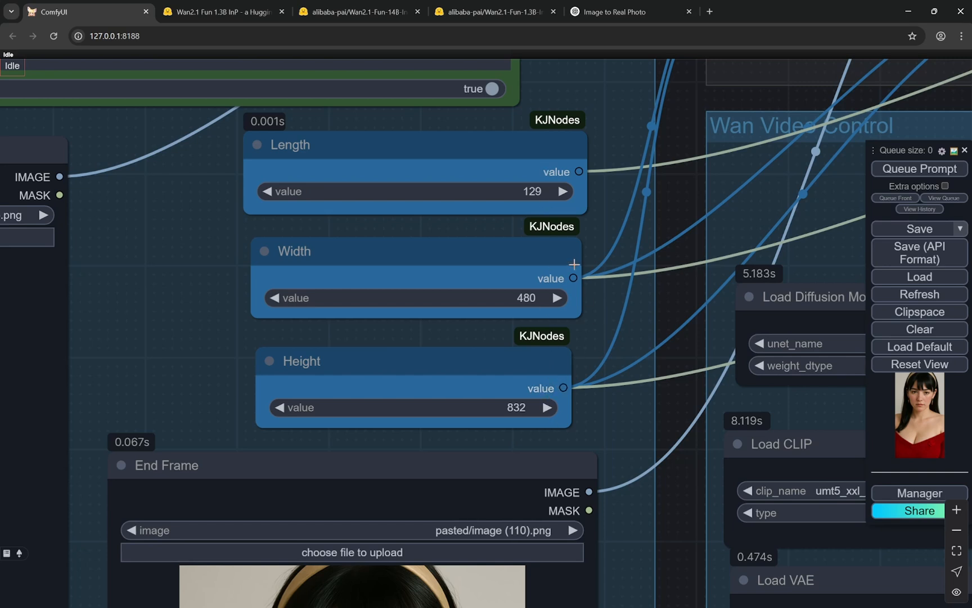
mouse_move(604, 412)
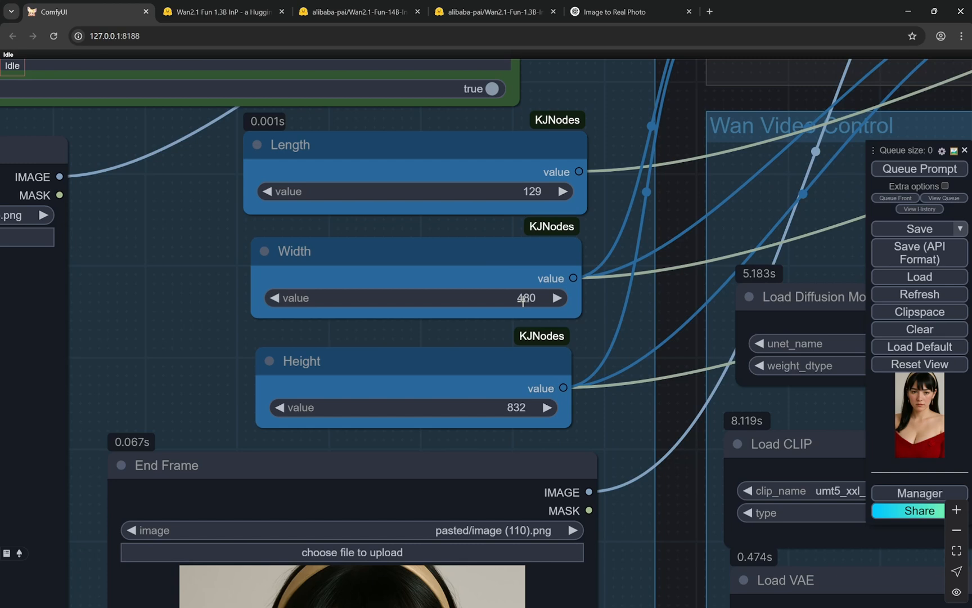
scroll(down, 3)
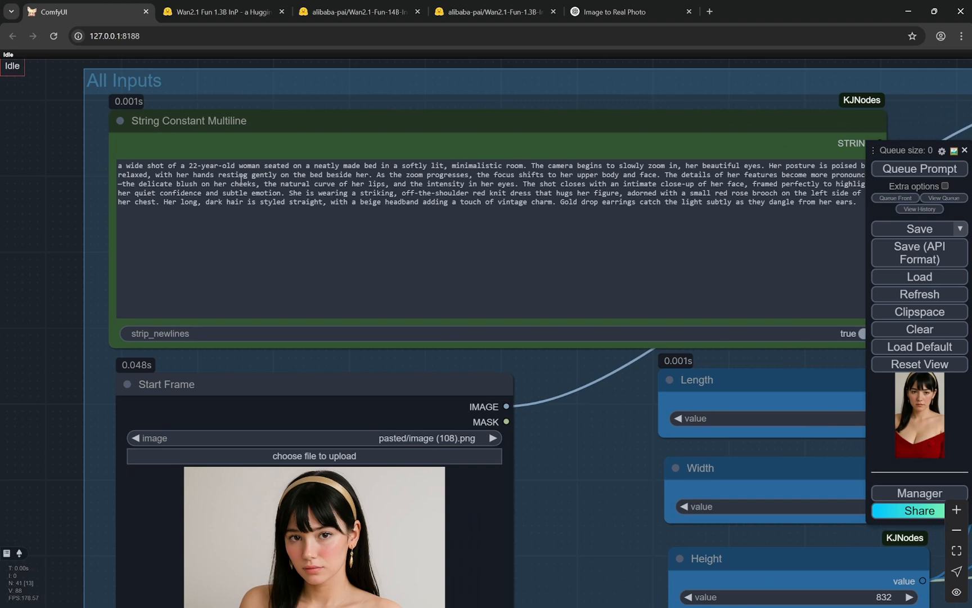
drag(517, 165, 583, 166)
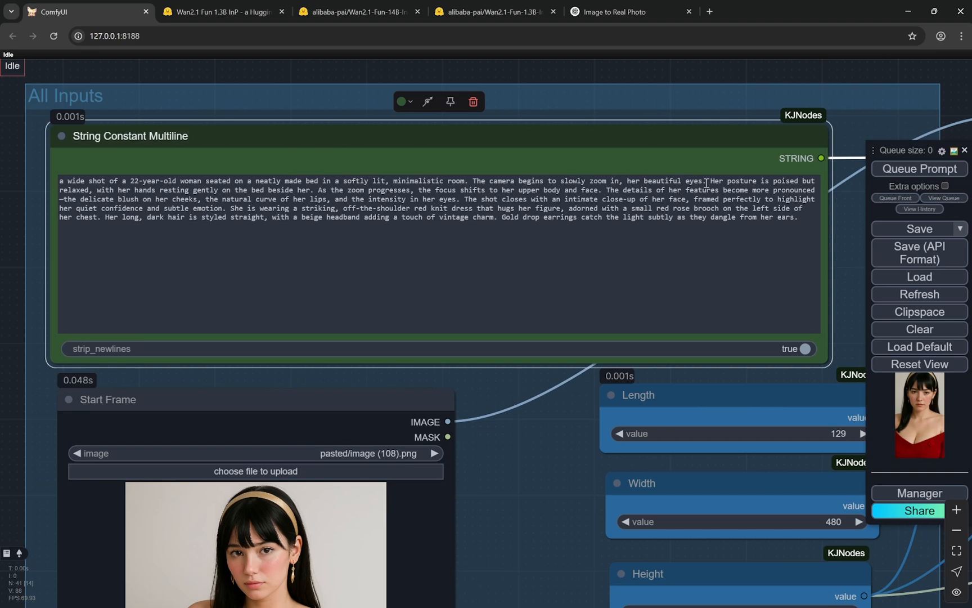
drag(708, 180, 719, 189)
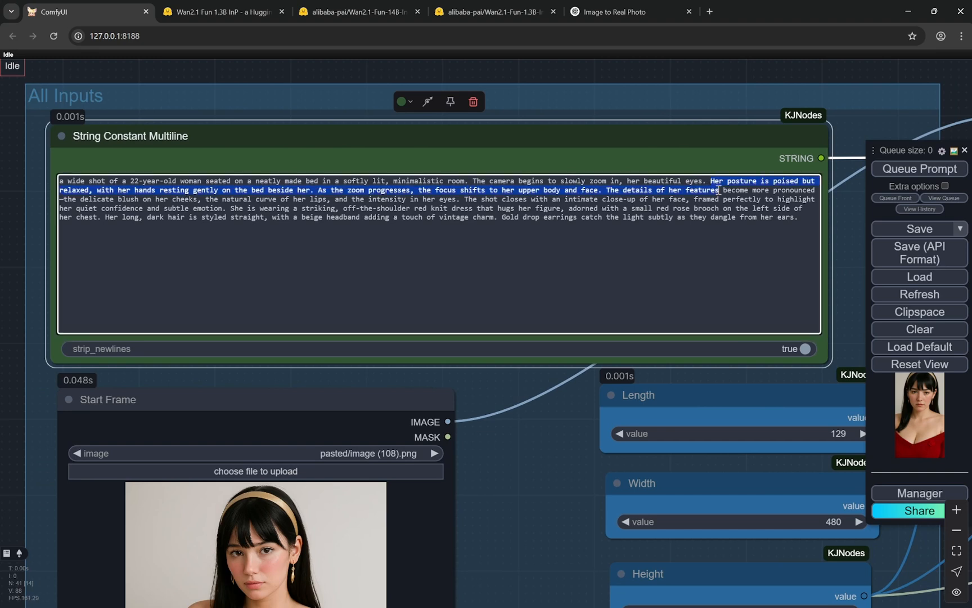
click(500, 218)
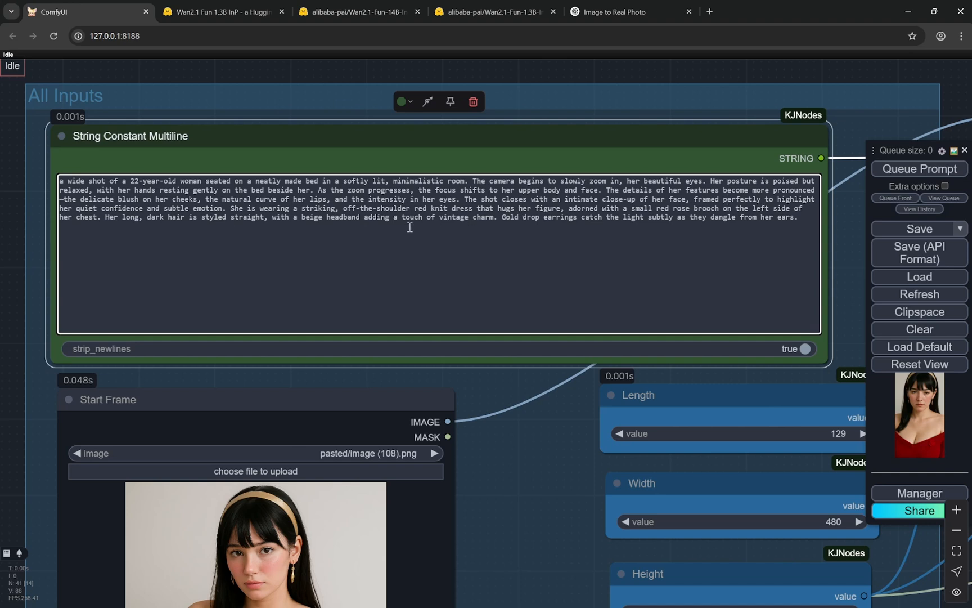
mouse_move(535, 329)
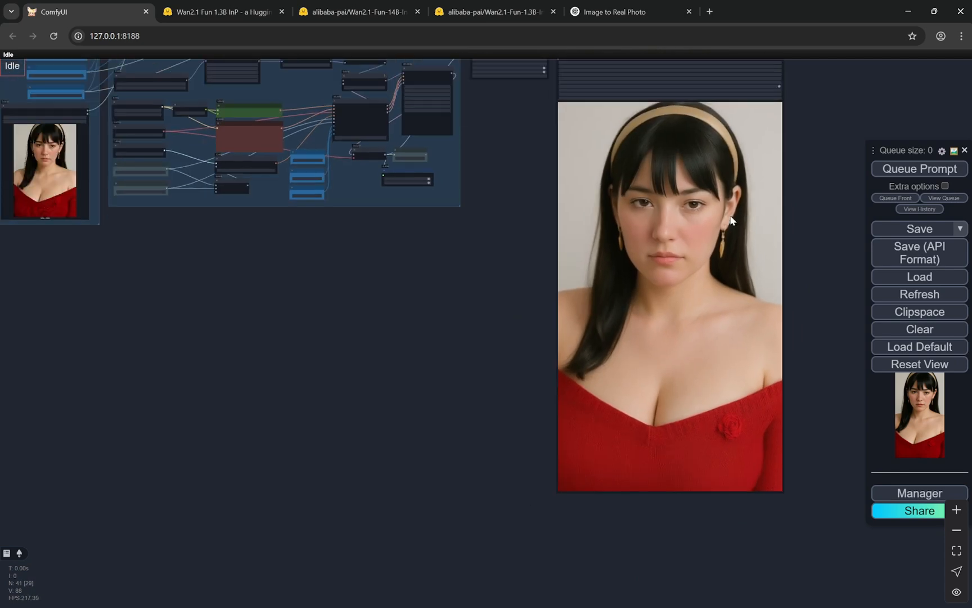
mouse_move(764, 181)
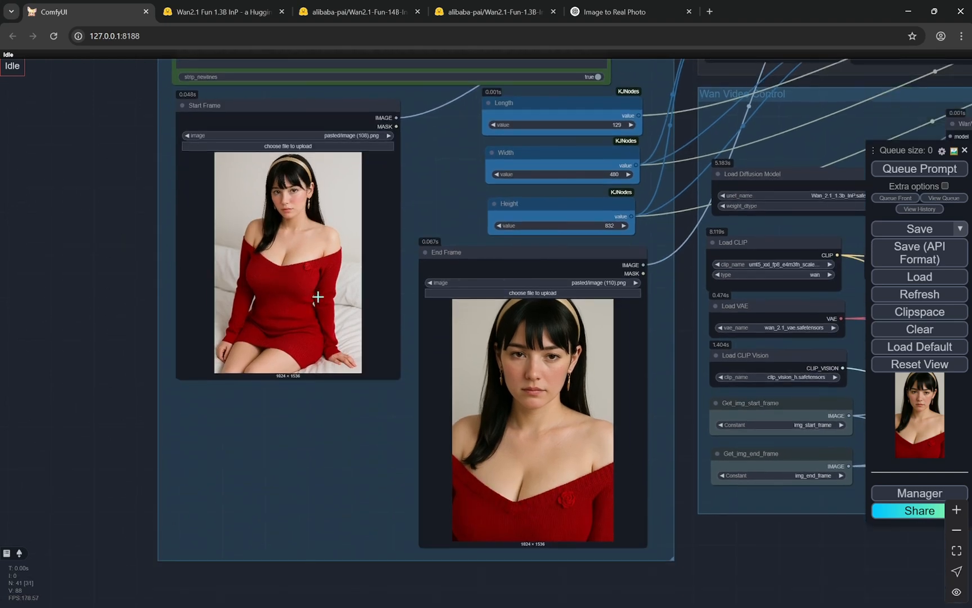
mouse_move(304, 258)
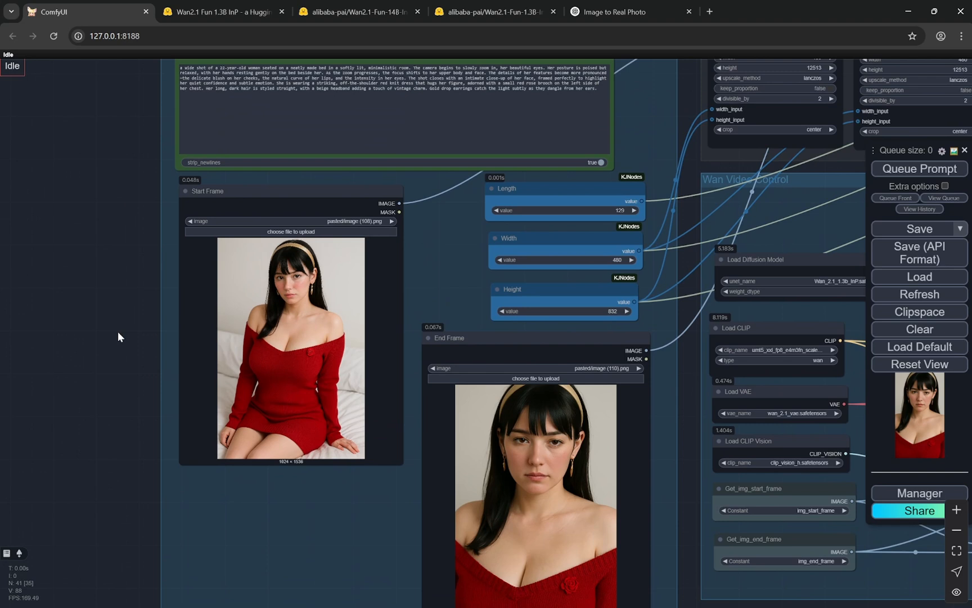
mouse_move(316, 411)
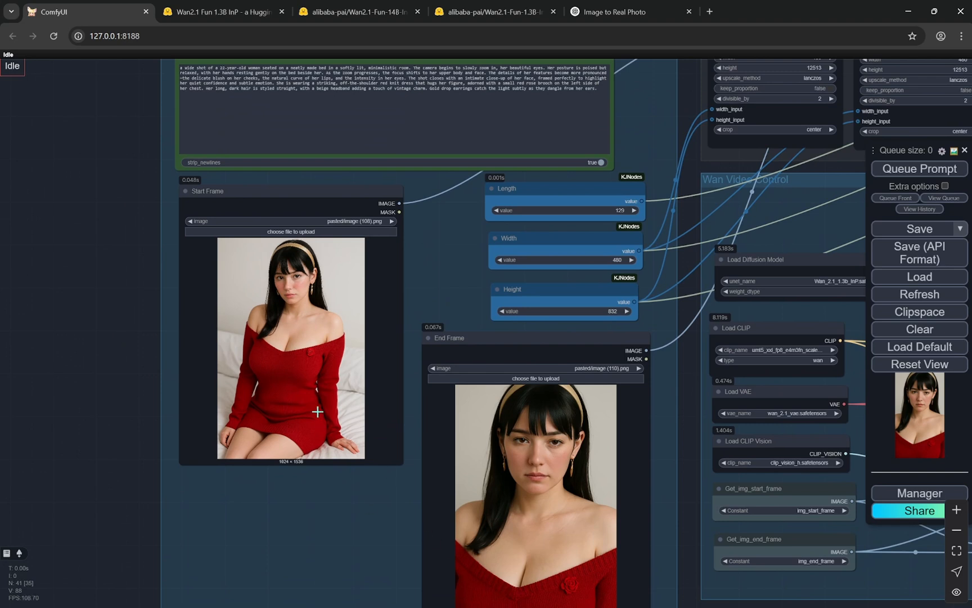
mouse_move(43, 352)
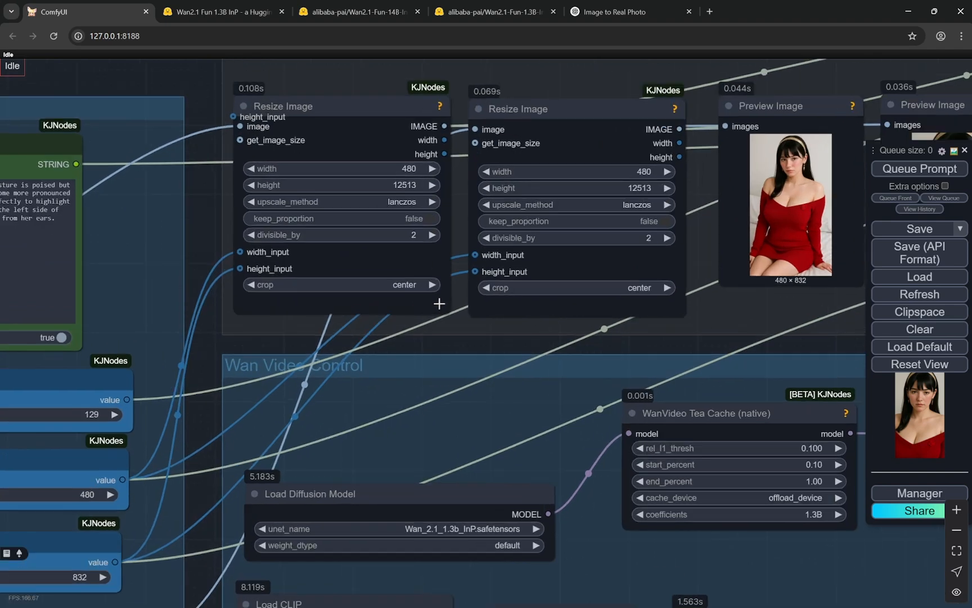
mouse_move(608, 288)
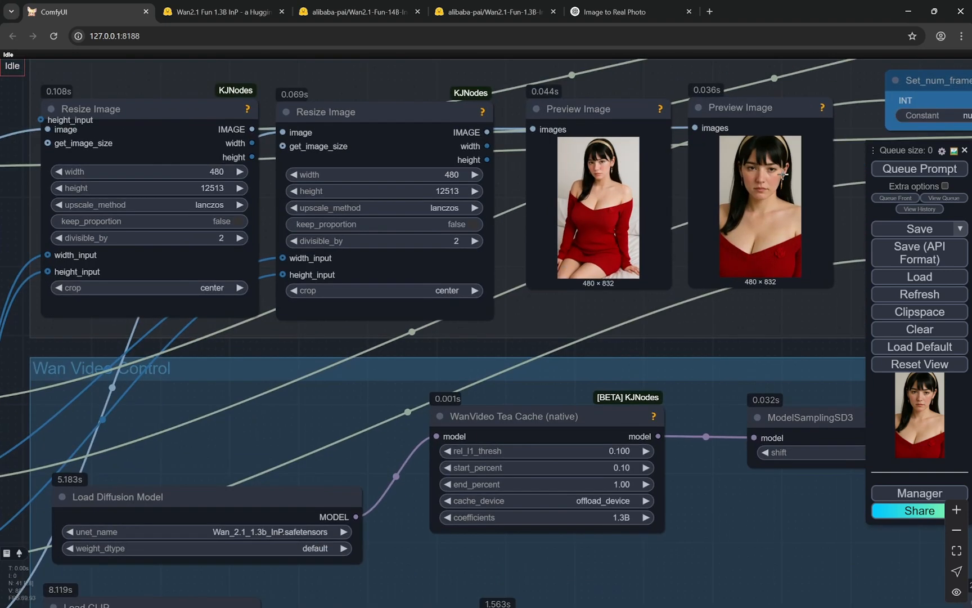
mouse_move(782, 341)
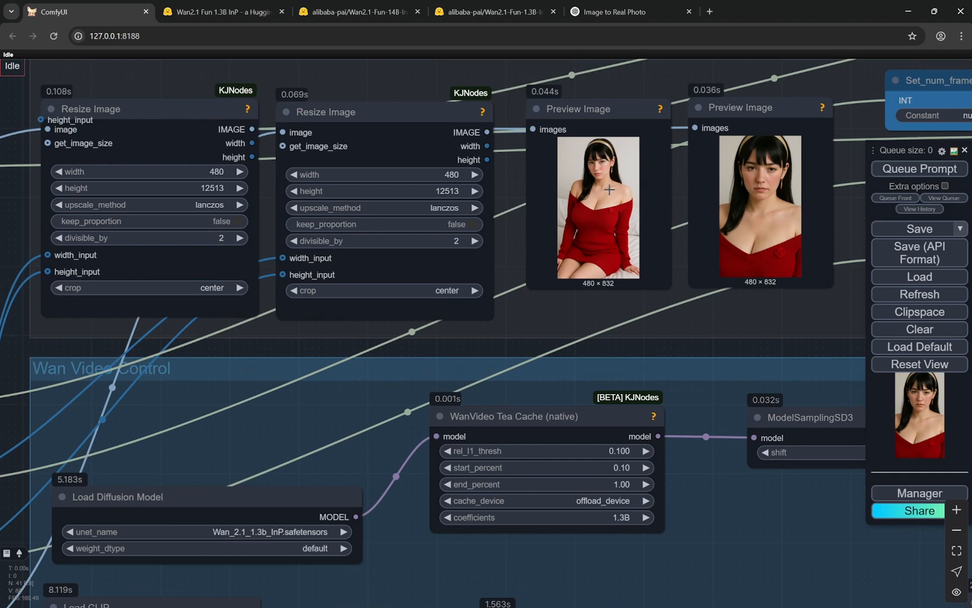
mouse_move(634, 197)
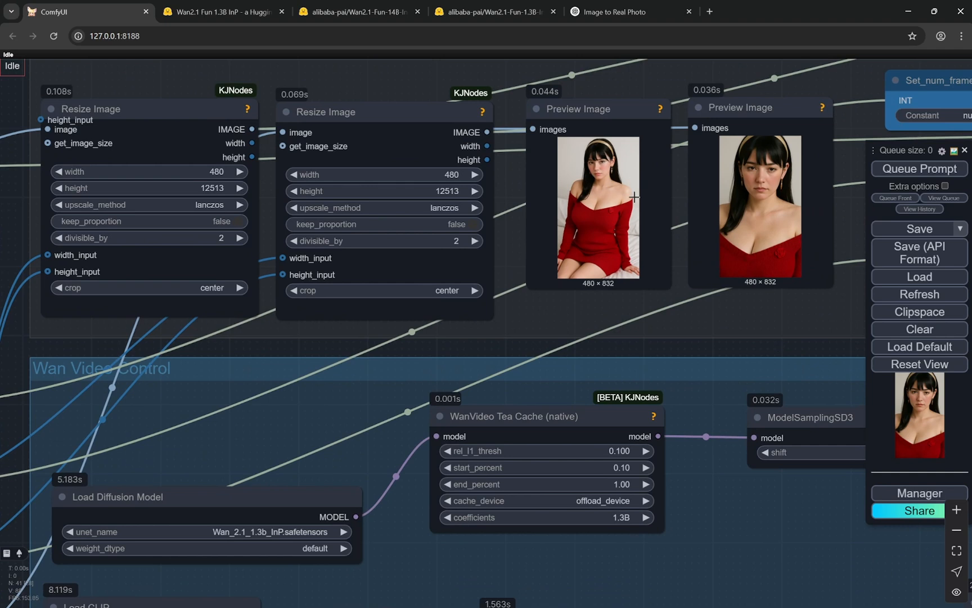
scroll(down, 3)
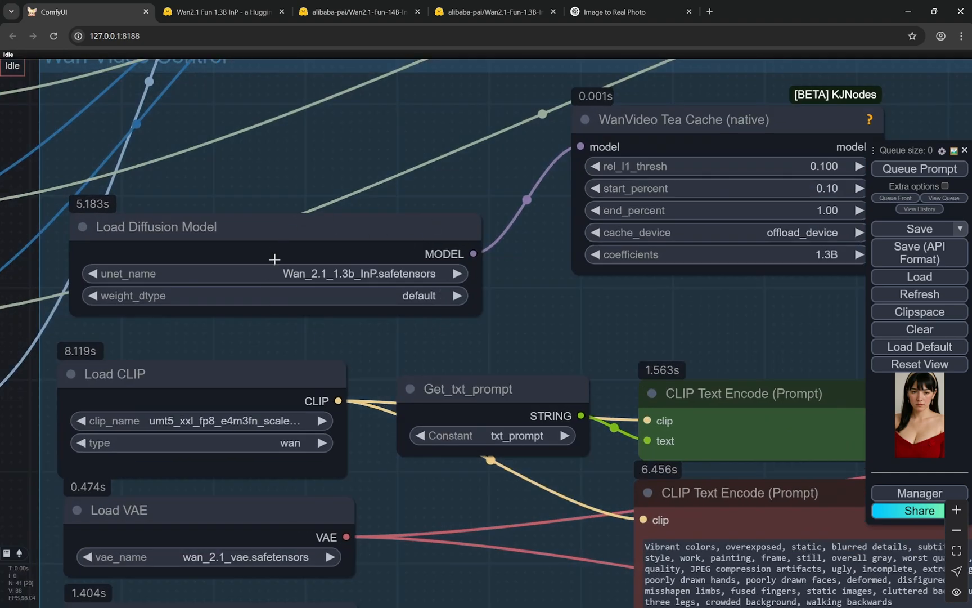
mouse_move(355, 279)
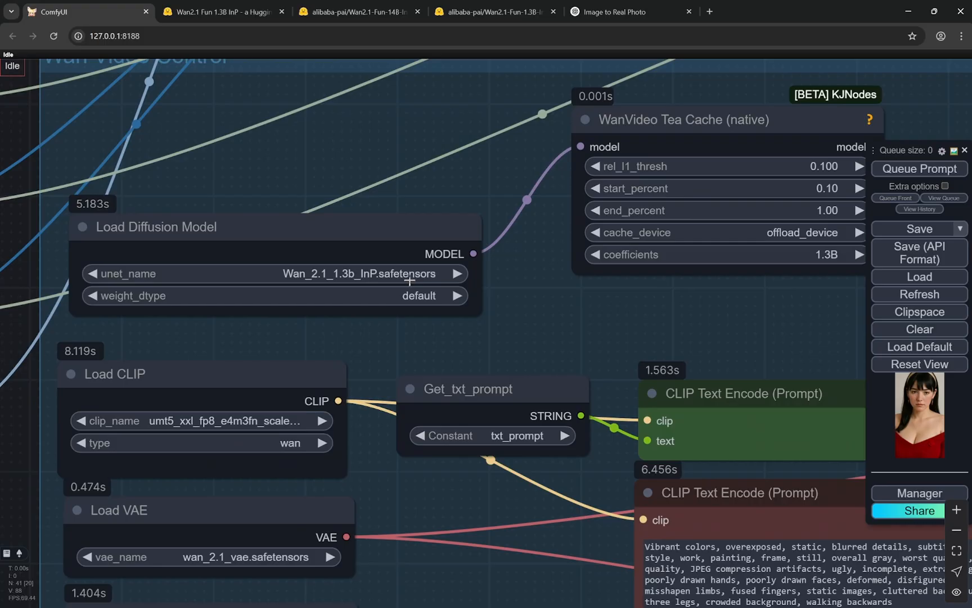
click(492, 12)
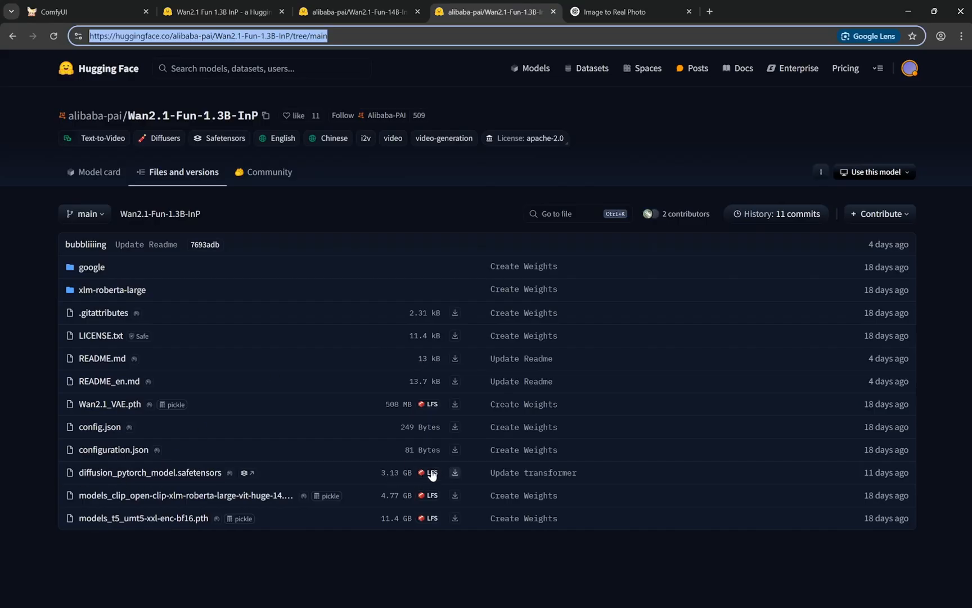
click(87, 11)
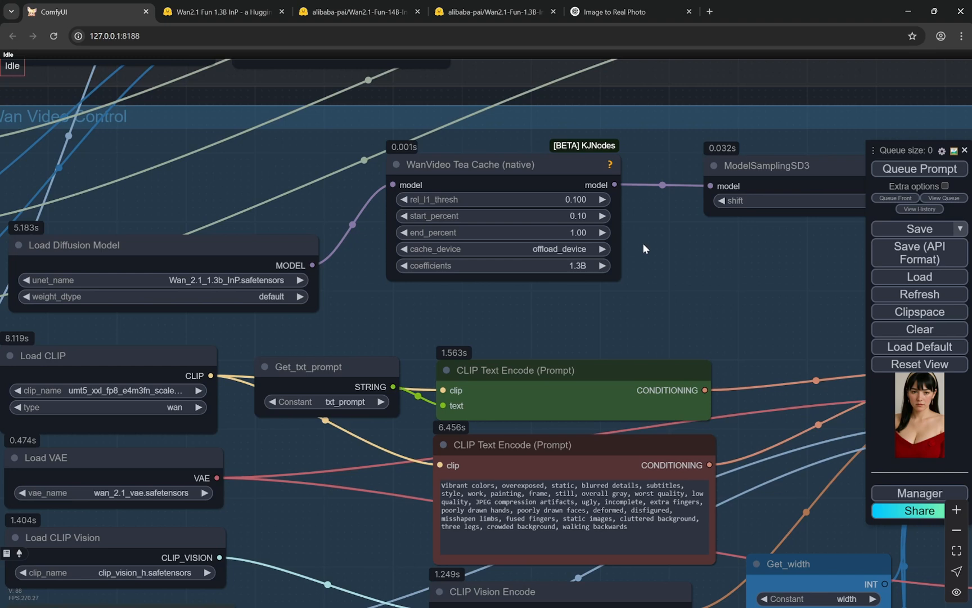
mouse_move(267, 456)
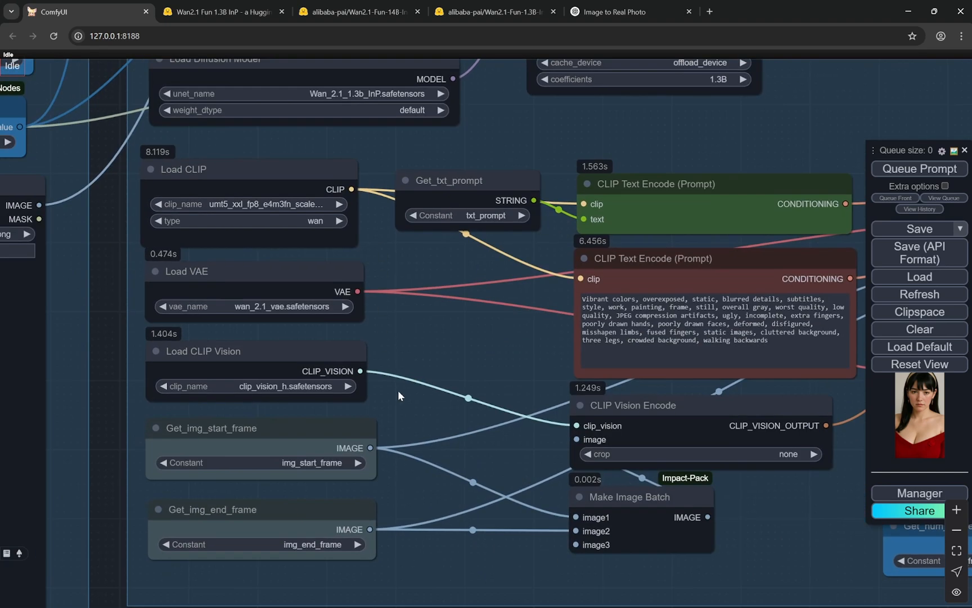
mouse_move(402, 545)
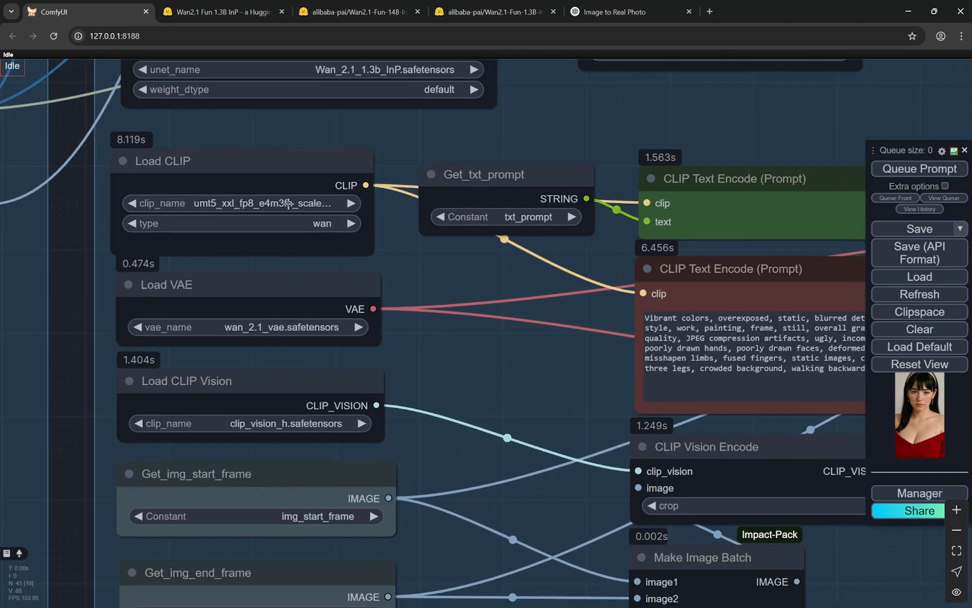
mouse_move(300, 392)
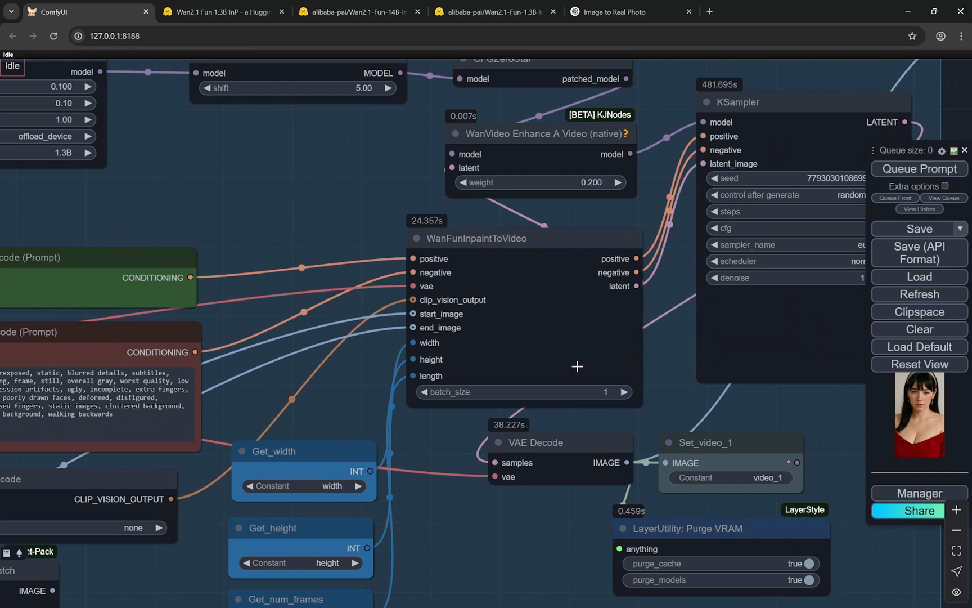
Open the ComfyUI Manager and close it again without making changes
click(918, 493)
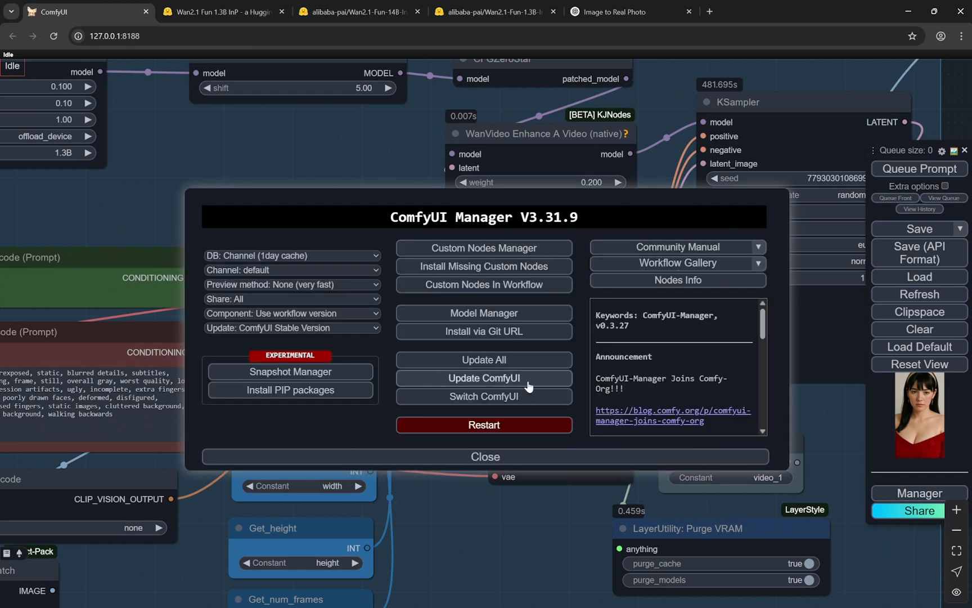
mouse_move(510, 430)
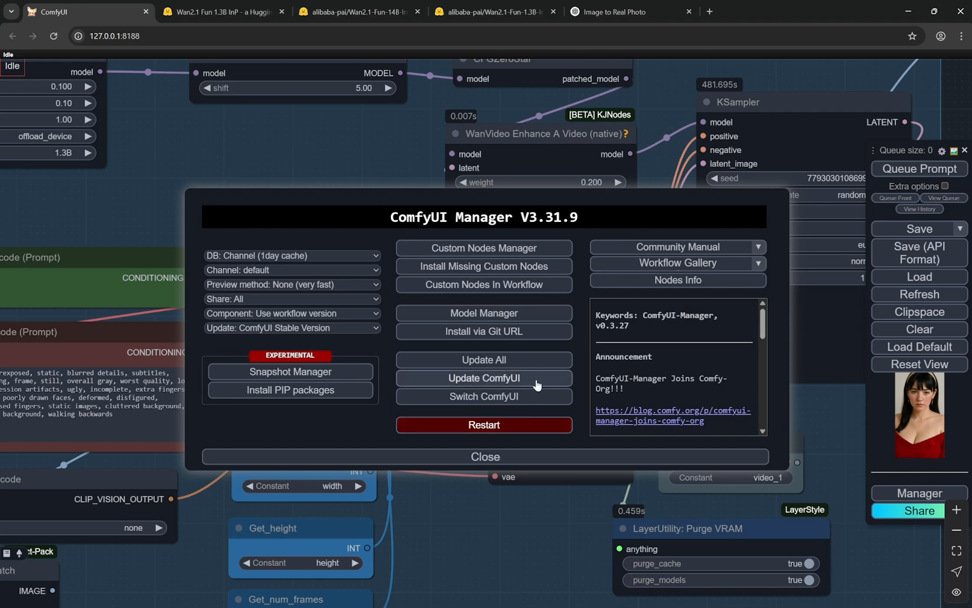
mouse_move(450, 383)
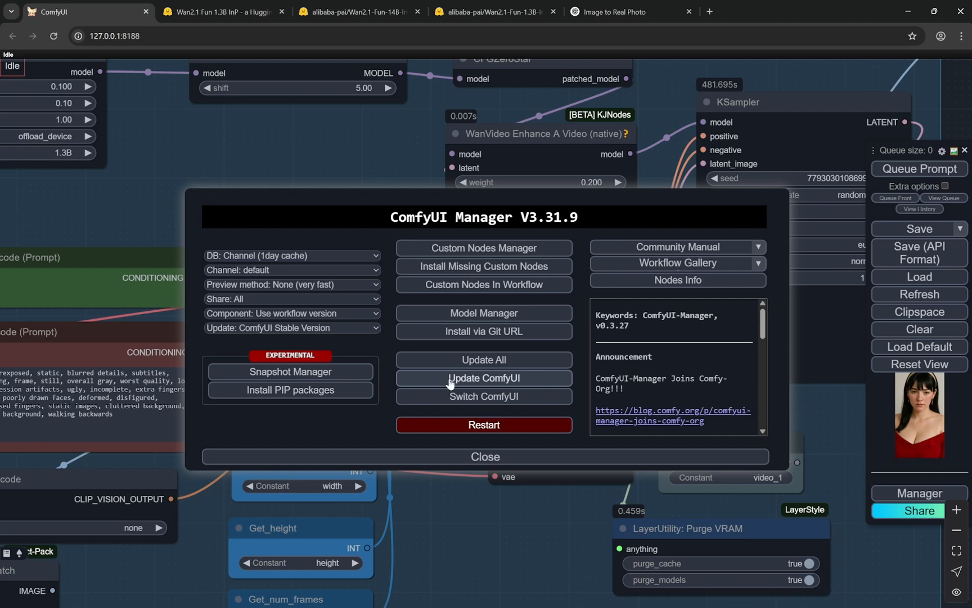
mouse_move(502, 457)
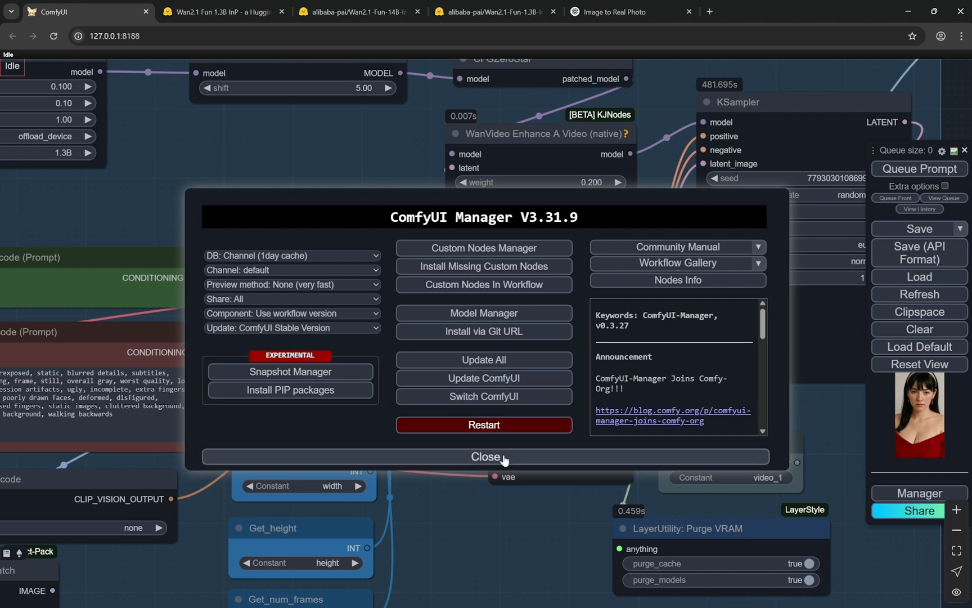
click(484, 456)
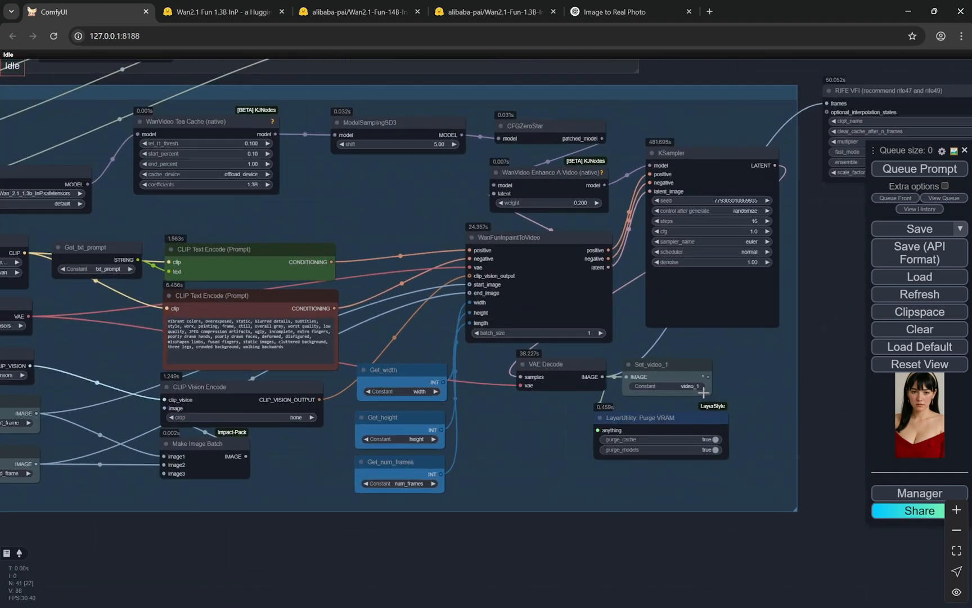
click(918, 493)
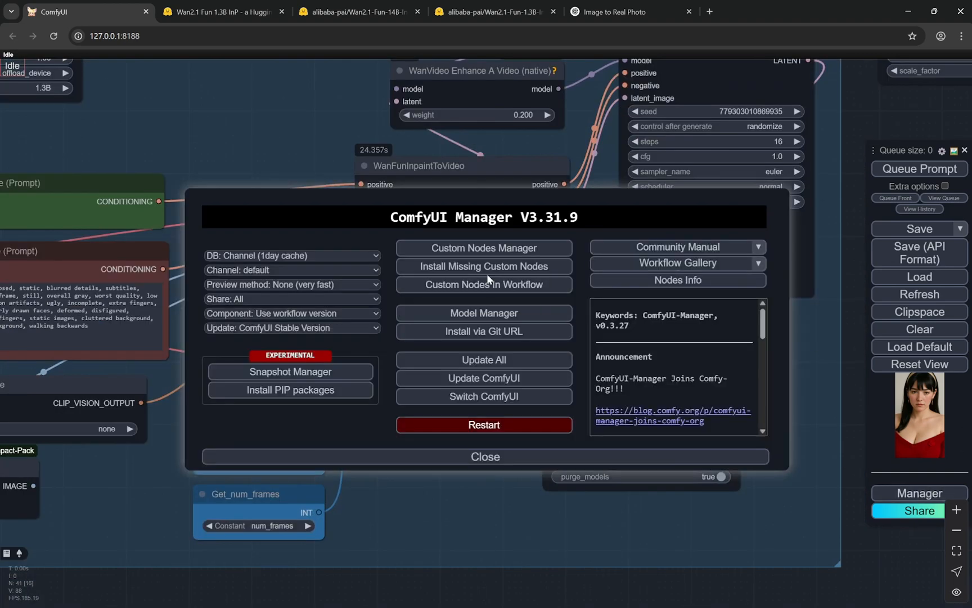
mouse_move(484, 267)
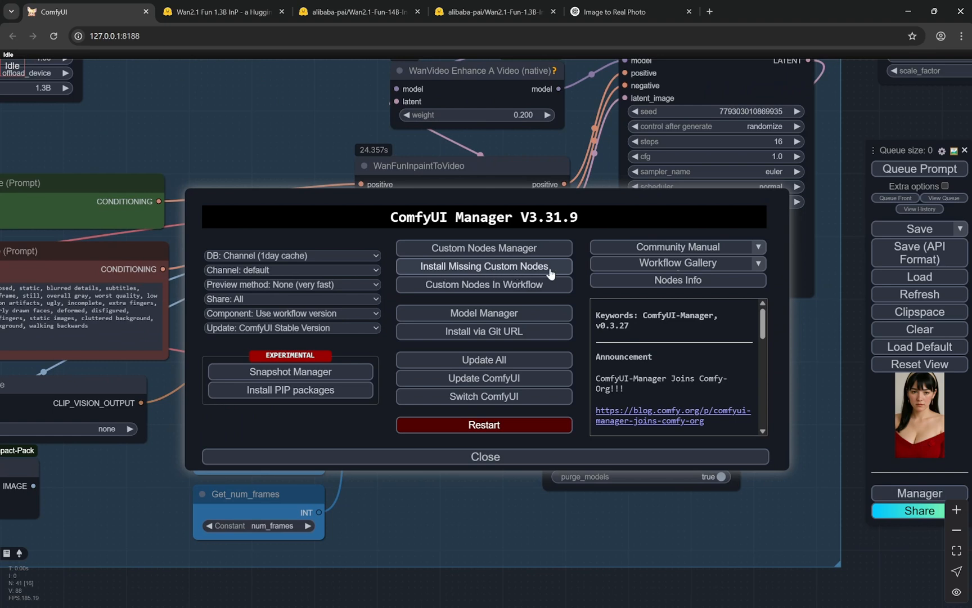
click(485, 456)
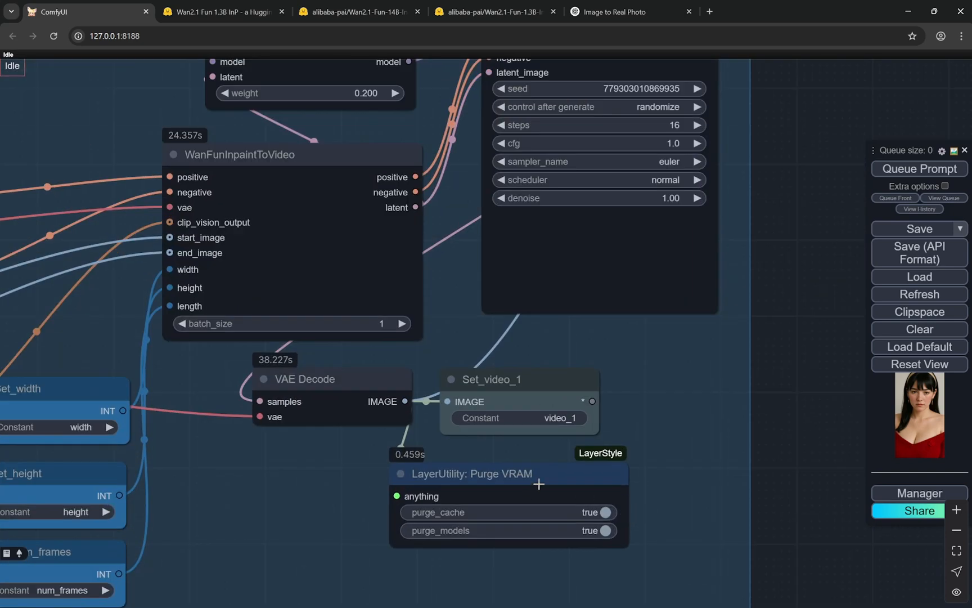
mouse_move(448, 539)
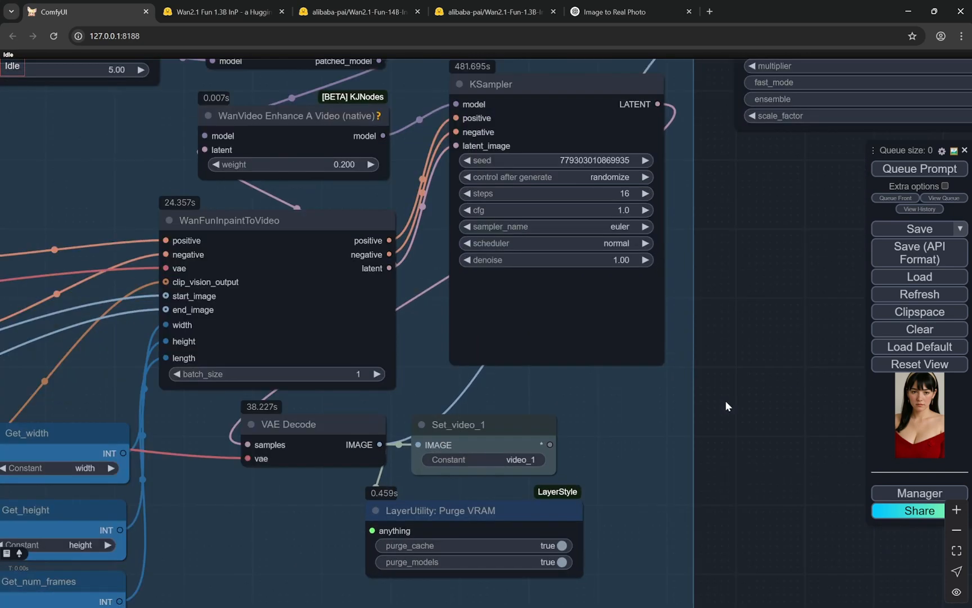
mouse_move(730, 399)
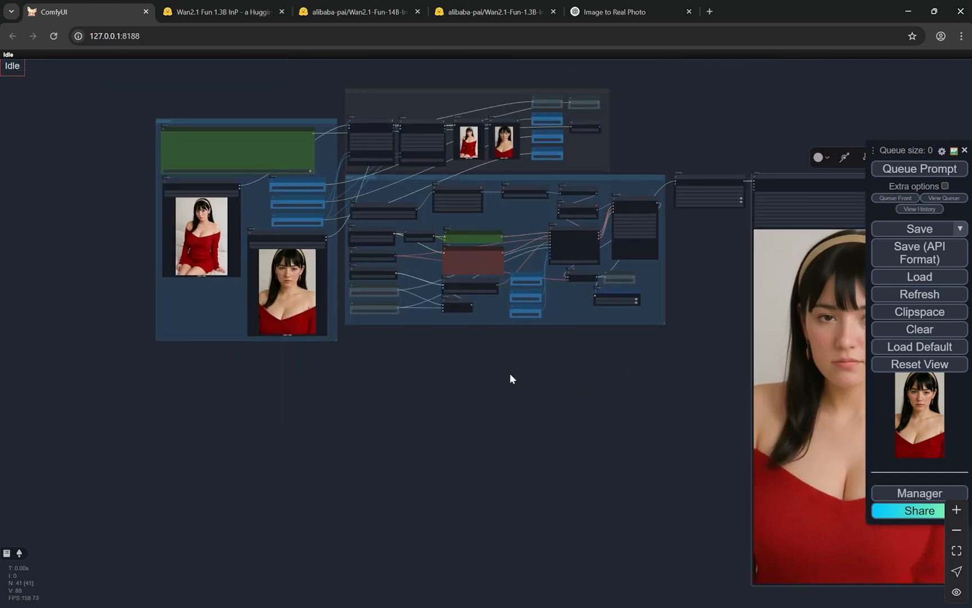
click(630, 11)
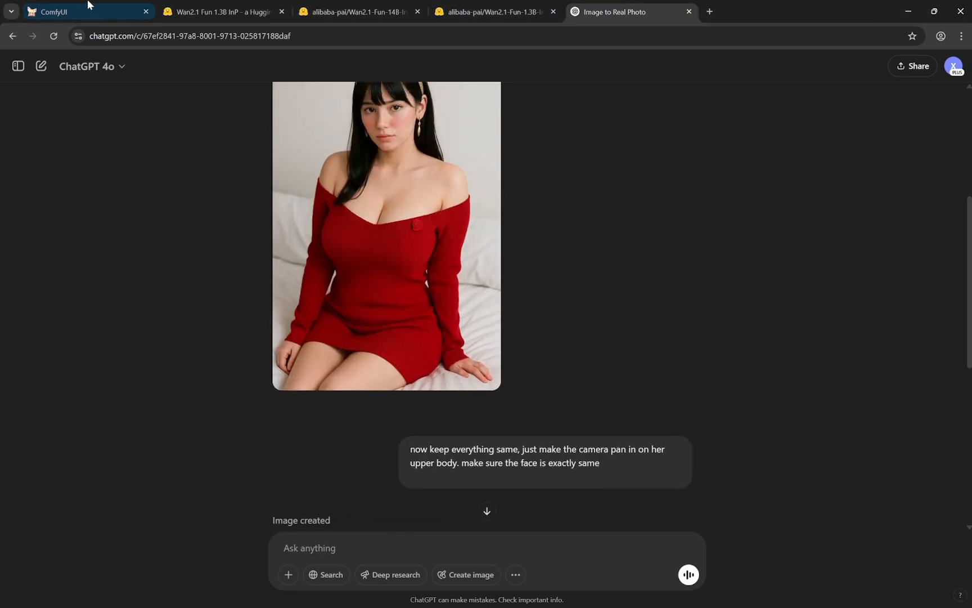
click(75, 12)
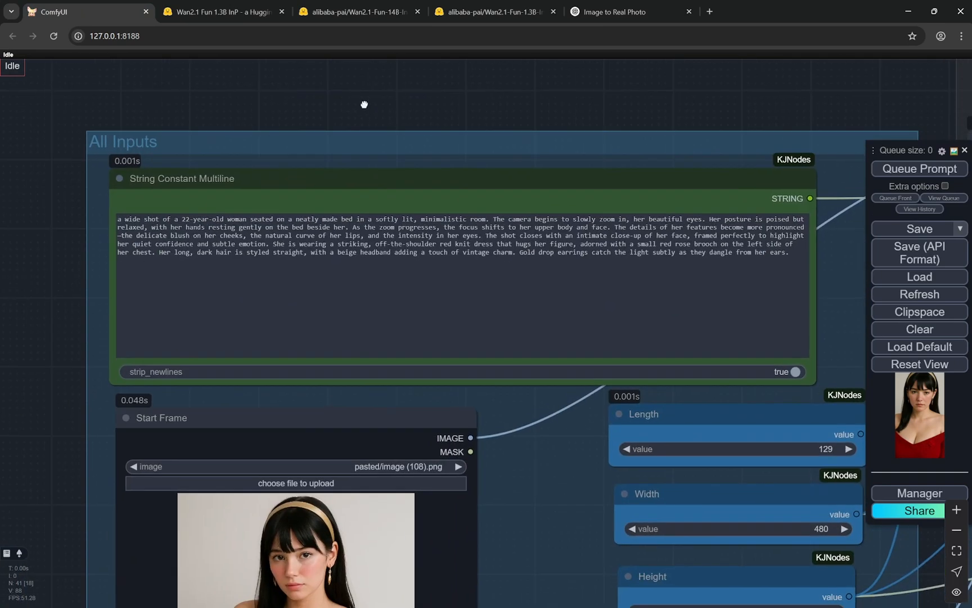
mouse_move(365, 109)
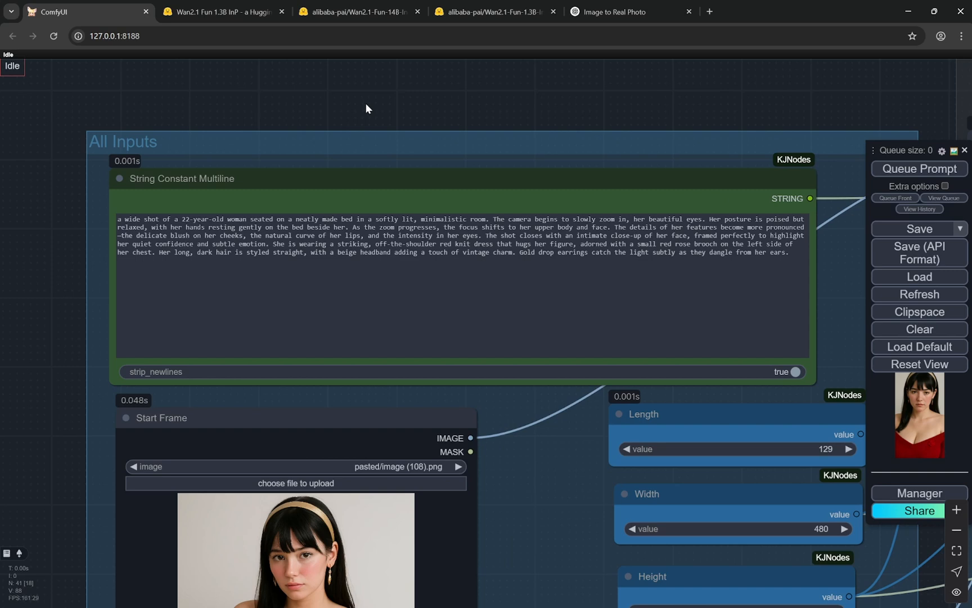
scroll(down, 3)
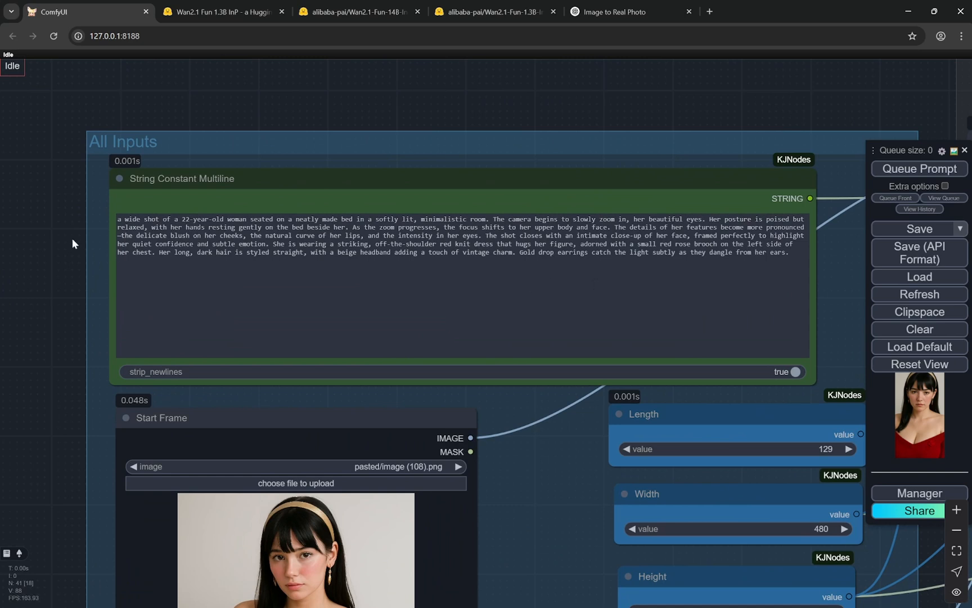
scroll(down, 3)
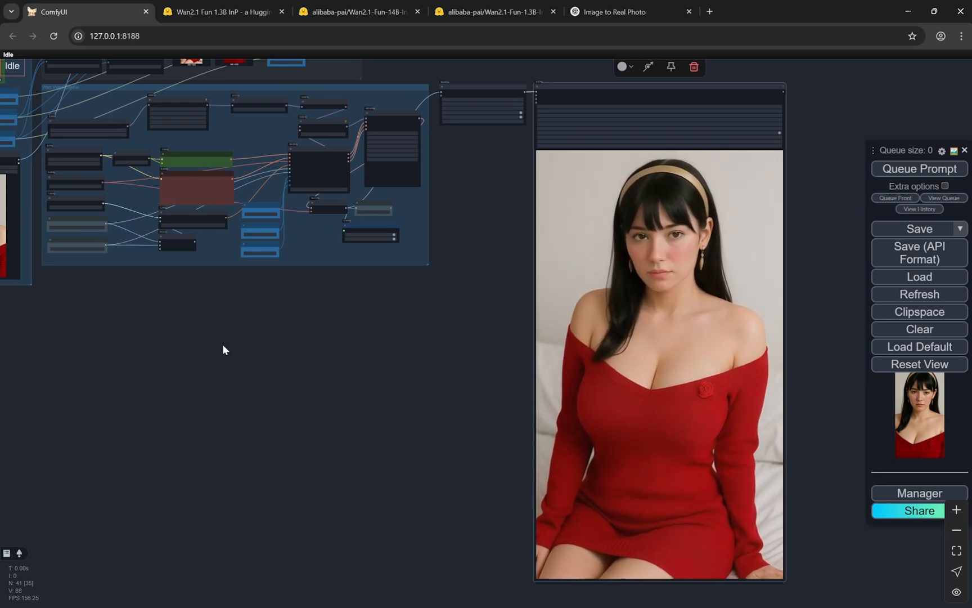
click(626, 12)
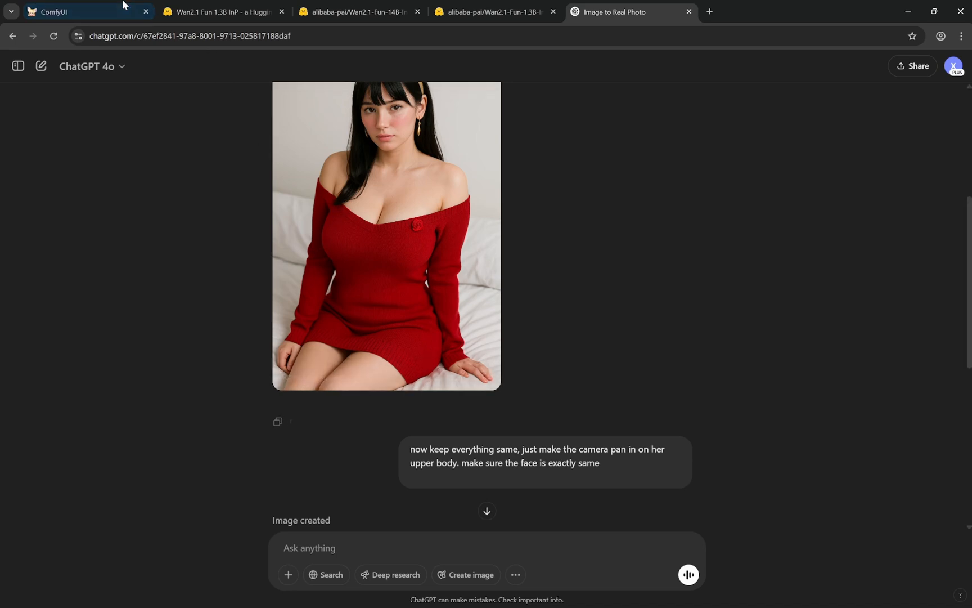
click(80, 11)
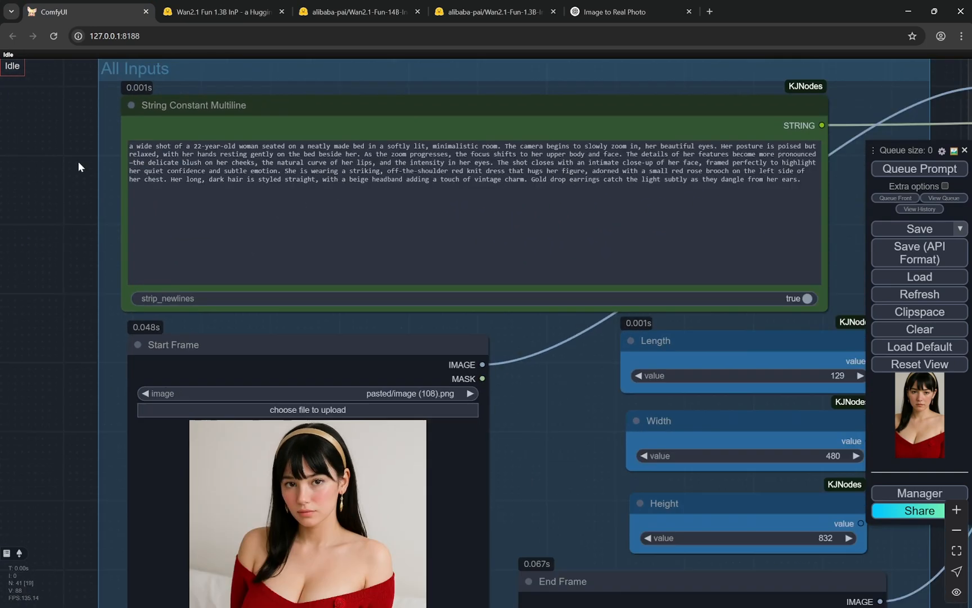
scroll(down, 3)
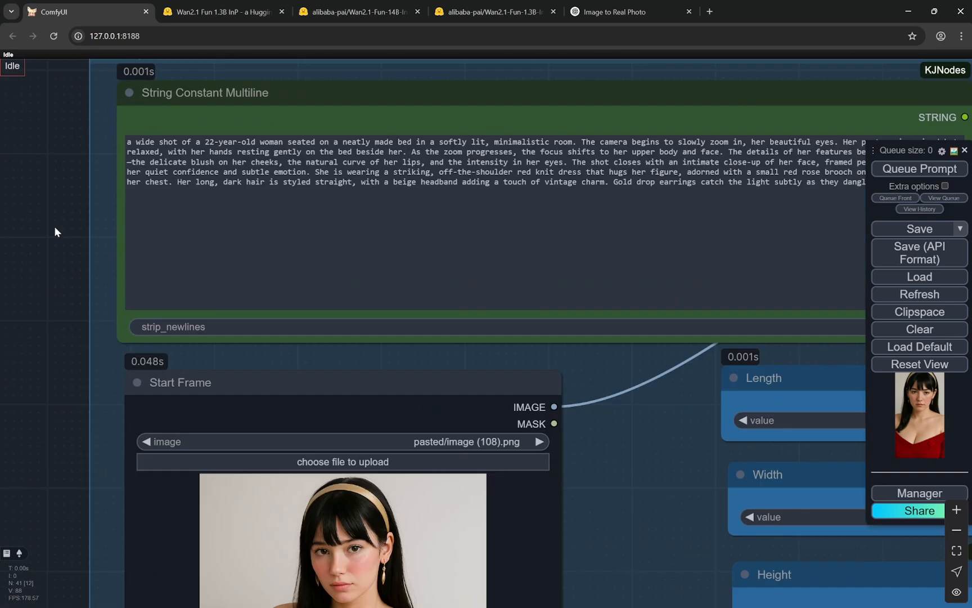
scroll(down, 3)
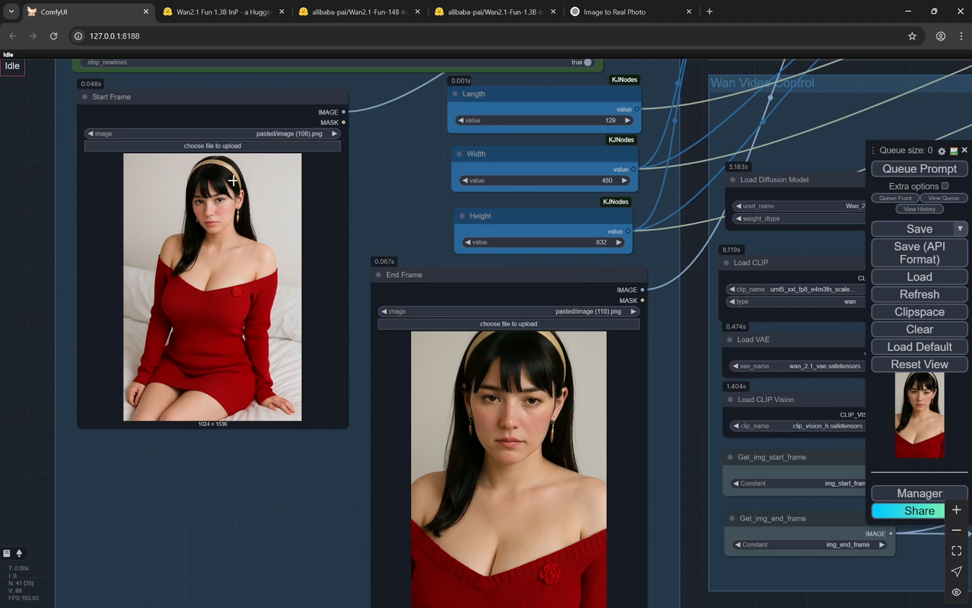
mouse_move(280, 319)
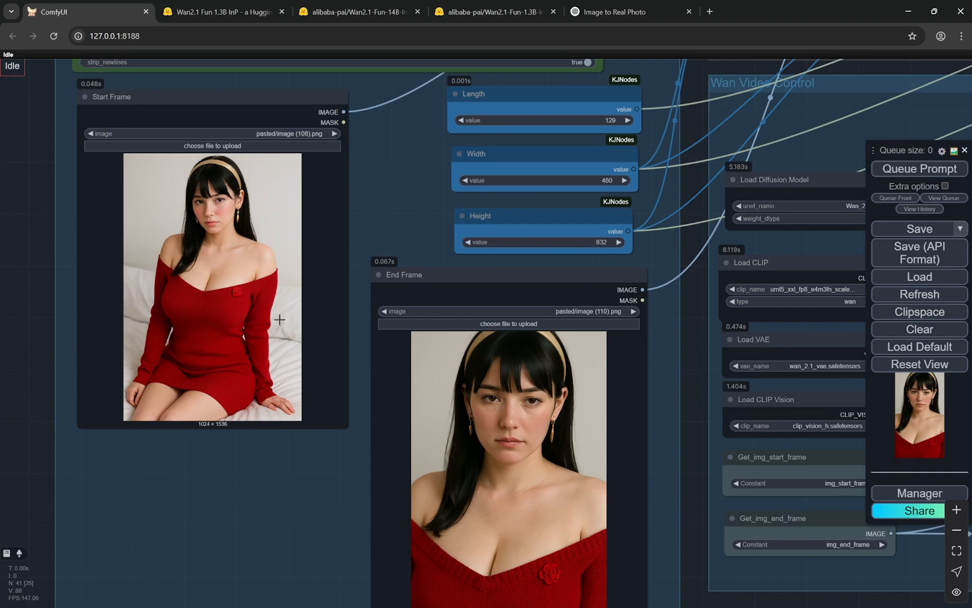
mouse_move(284, 344)
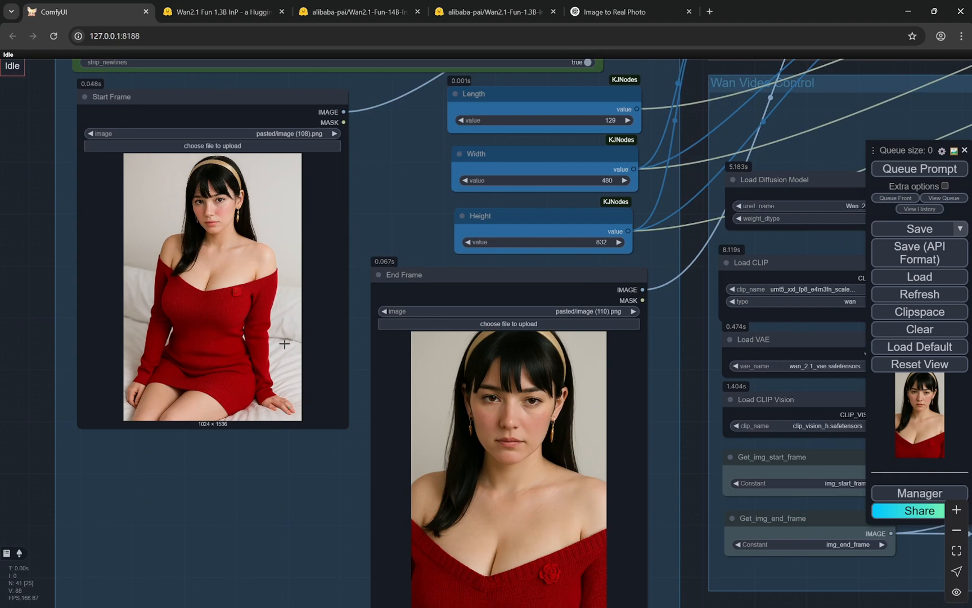
mouse_move(7, 328)
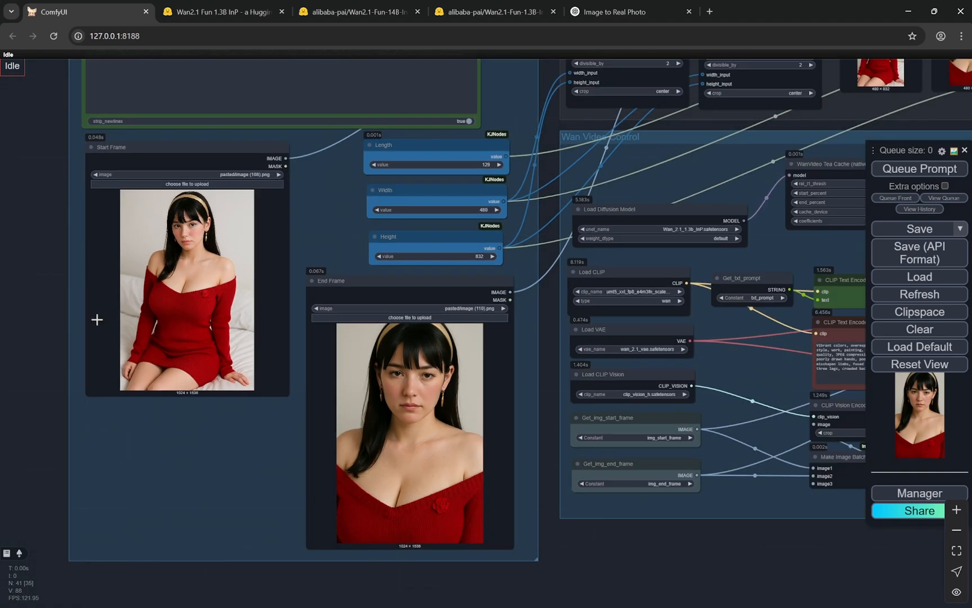
mouse_move(38, 317)
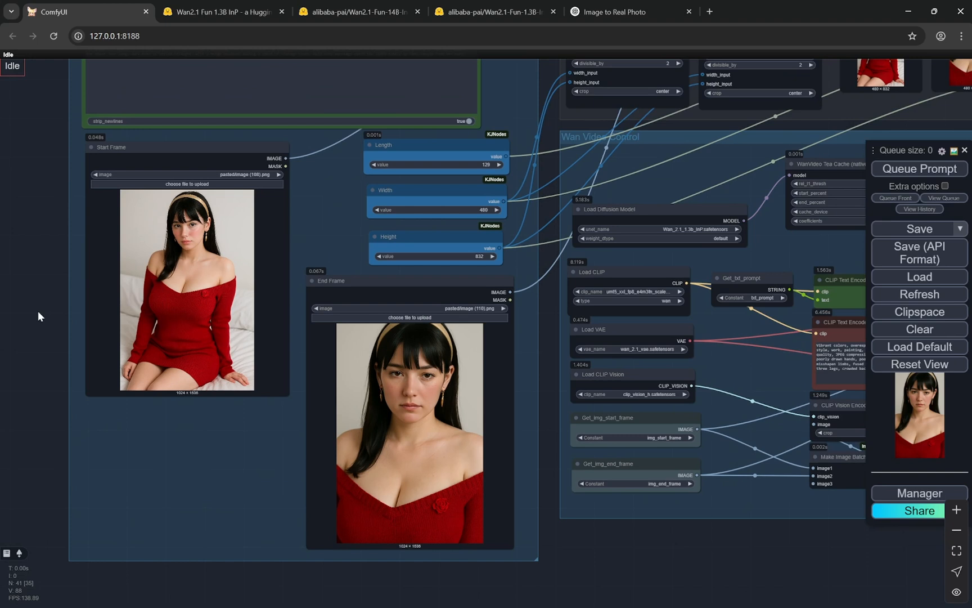
scroll(down, 3)
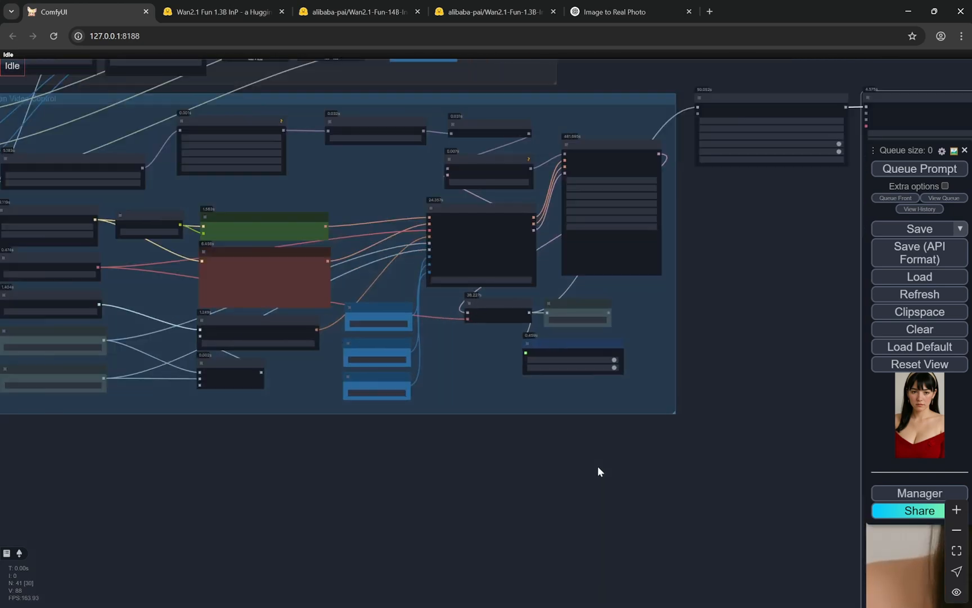
click(494, 12)
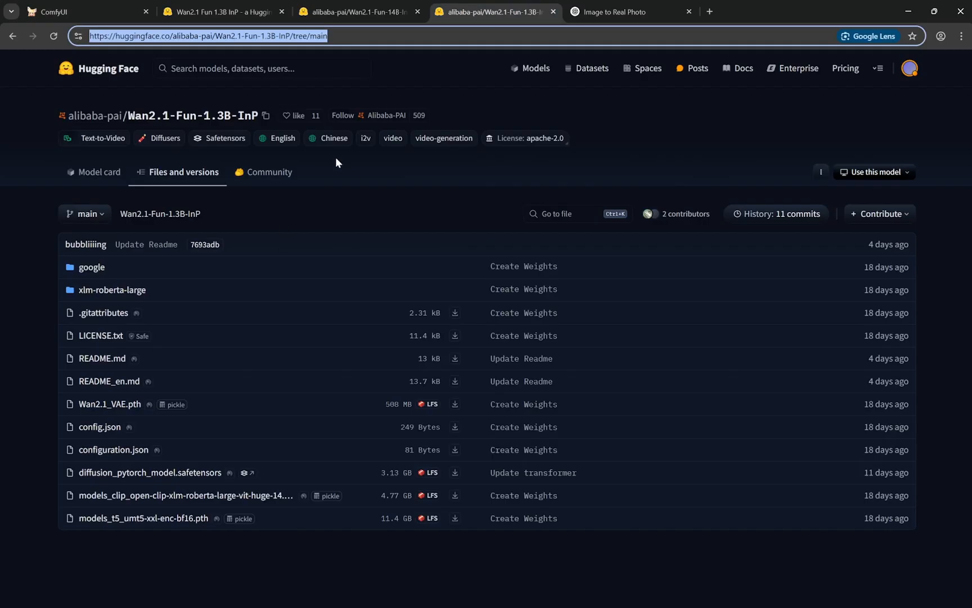
click(55, 11)
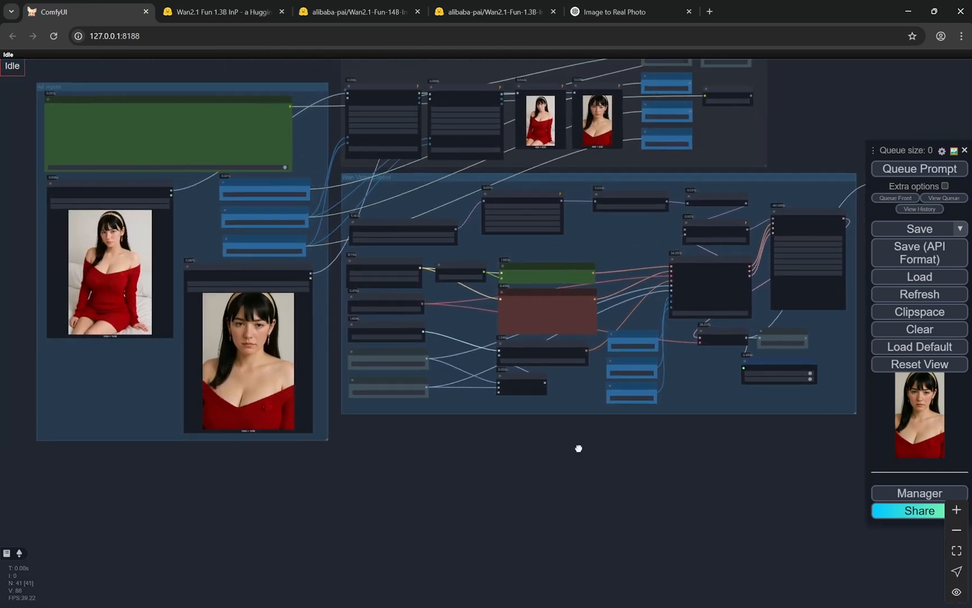
drag(578, 448, 581, 453)
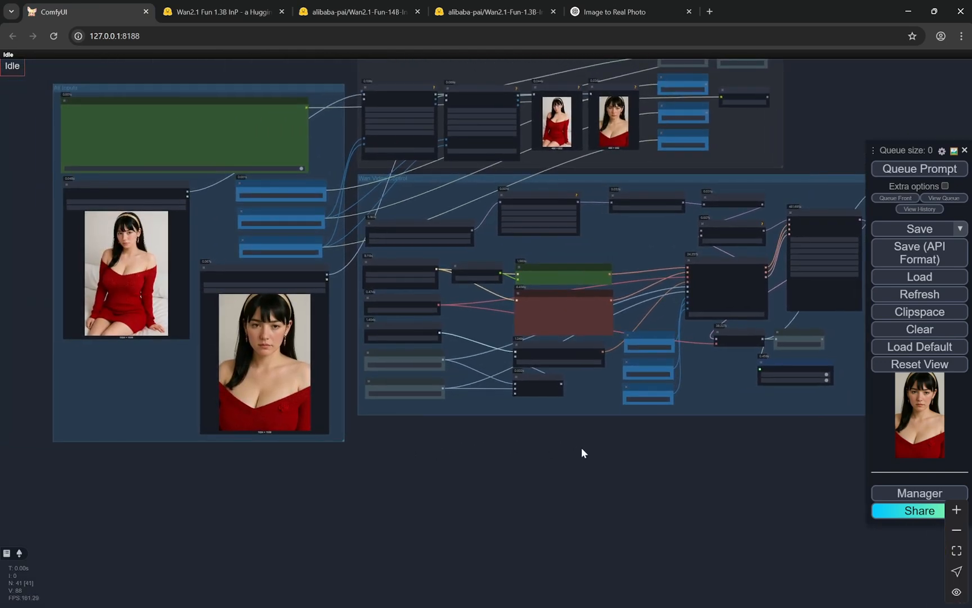